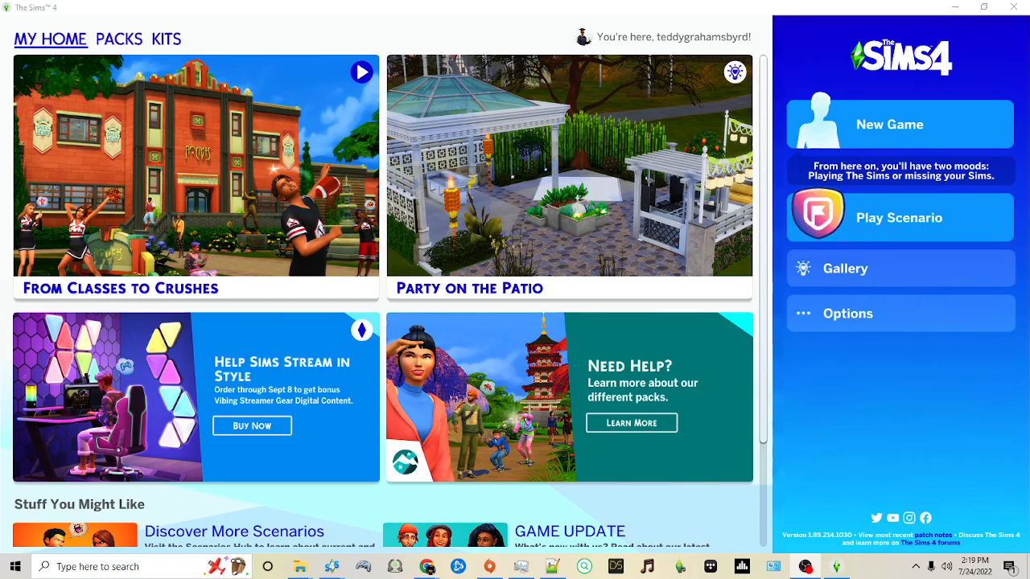
pyautogui.moveTo(330, 206)
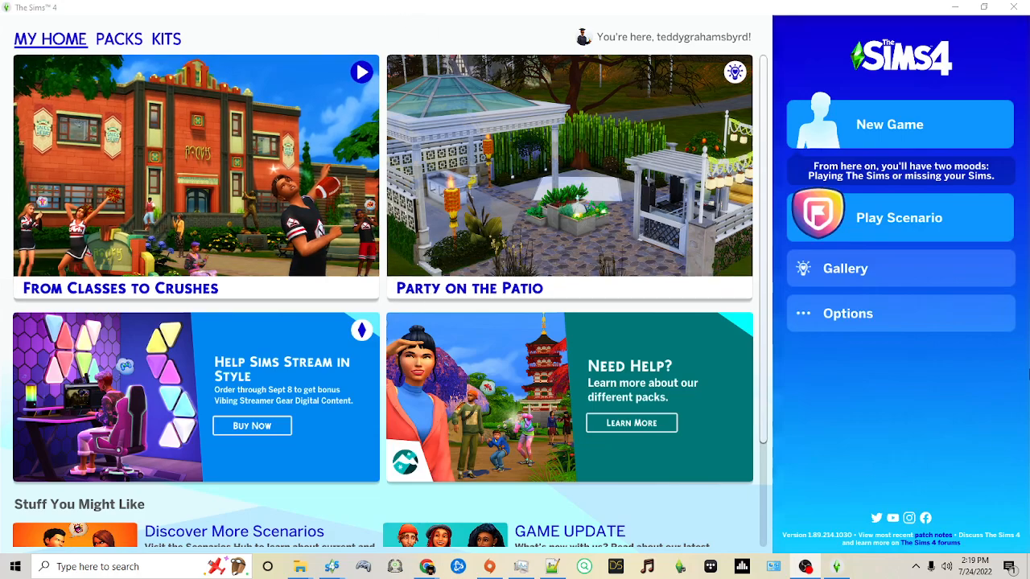
pyautogui.moveTo(901, 312)
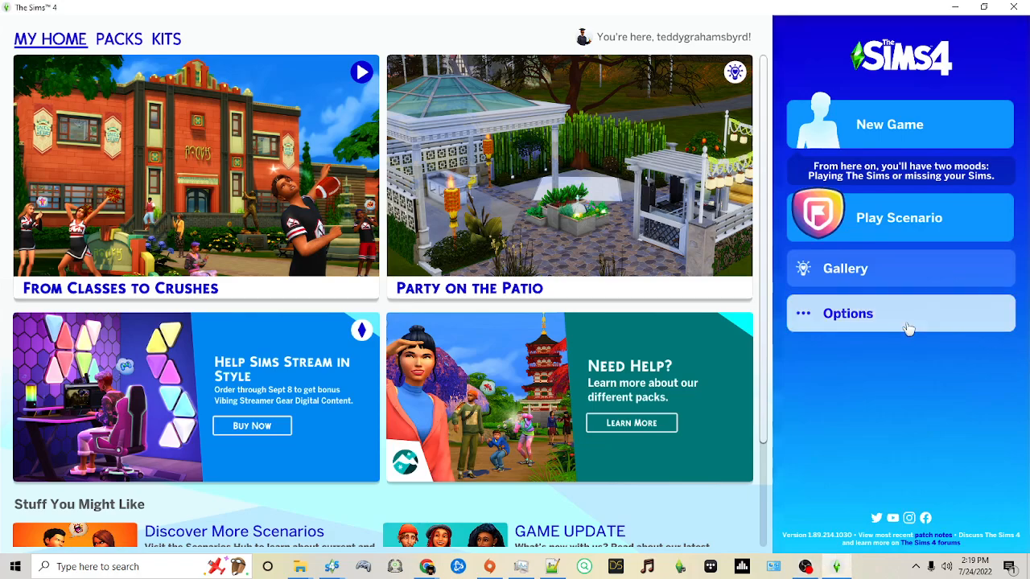
# Bring up the Sims 4 main menu via Options on the home screen.
pyautogui.click(846, 313)
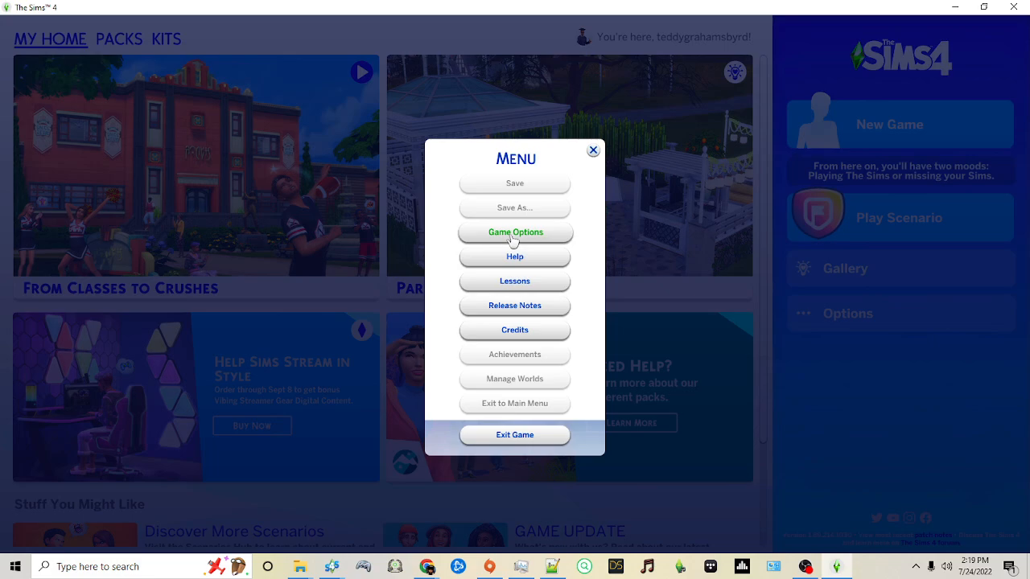
# Enable Script Mods Allowed under Game Options > Other and accept the restart warning.
pyautogui.click(515, 232)
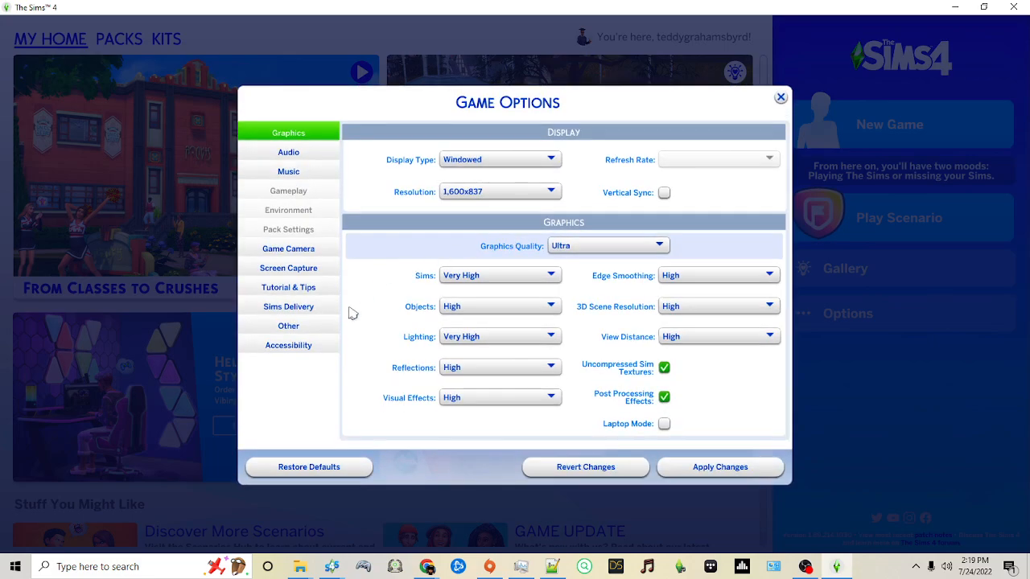
pyautogui.click(288, 325)
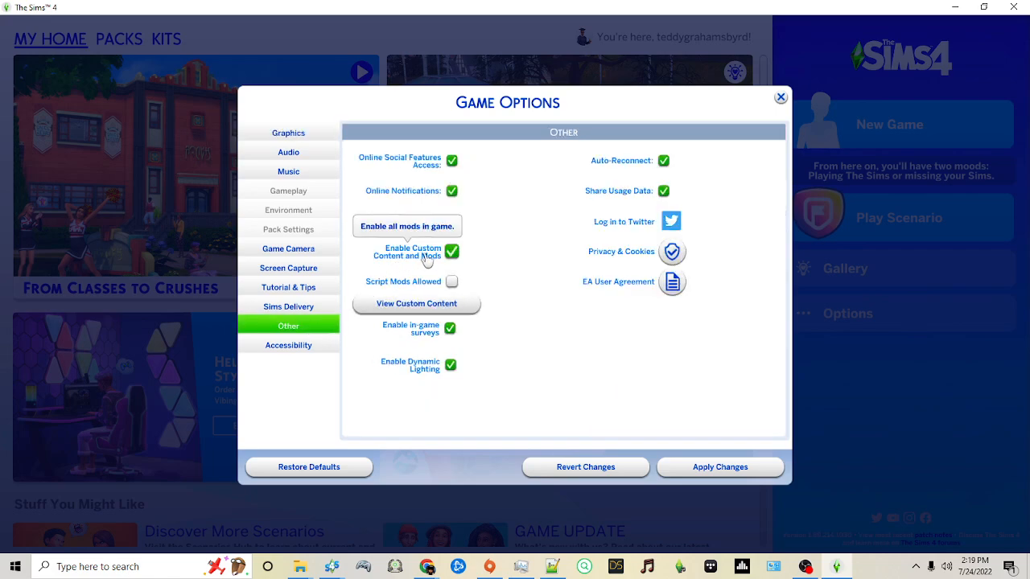
pyautogui.moveTo(407, 225)
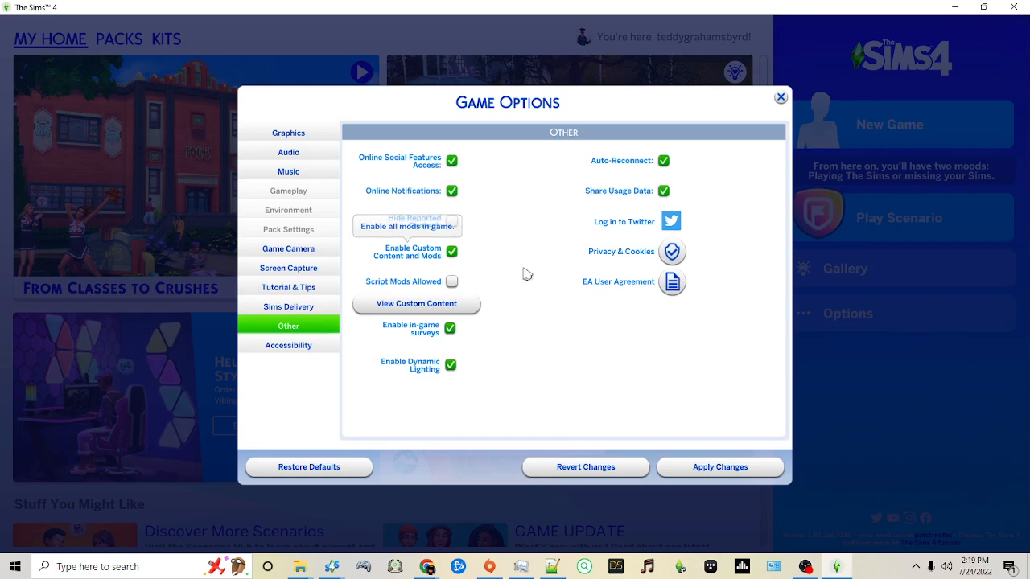
pyautogui.moveTo(473, 254)
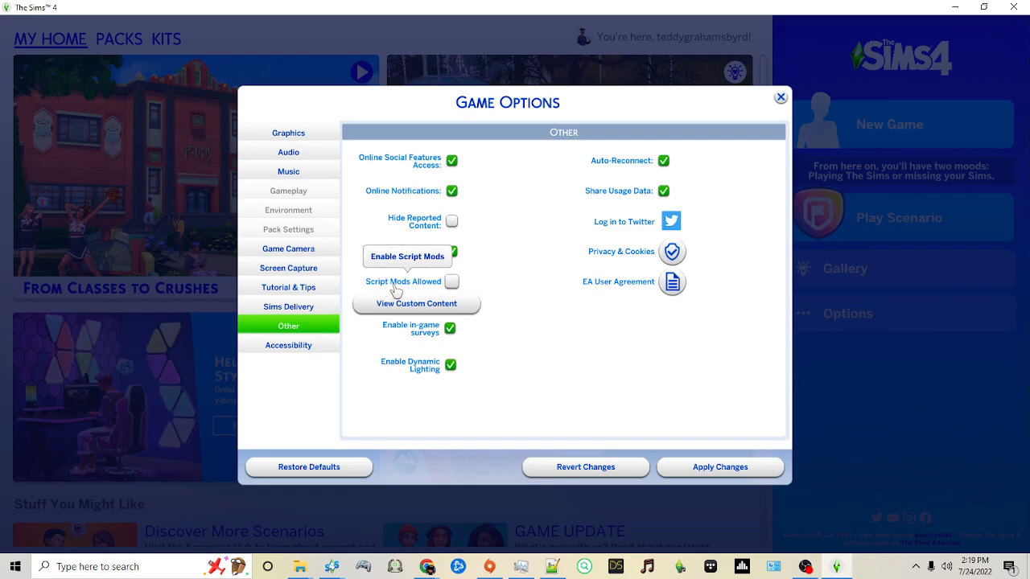
pyautogui.moveTo(396, 289)
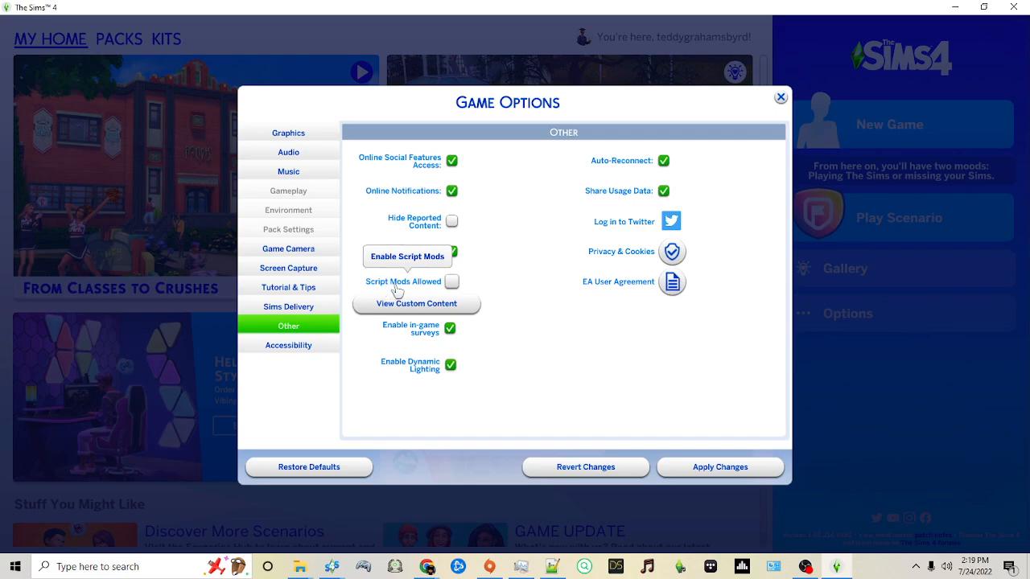
pyautogui.click(450, 280)
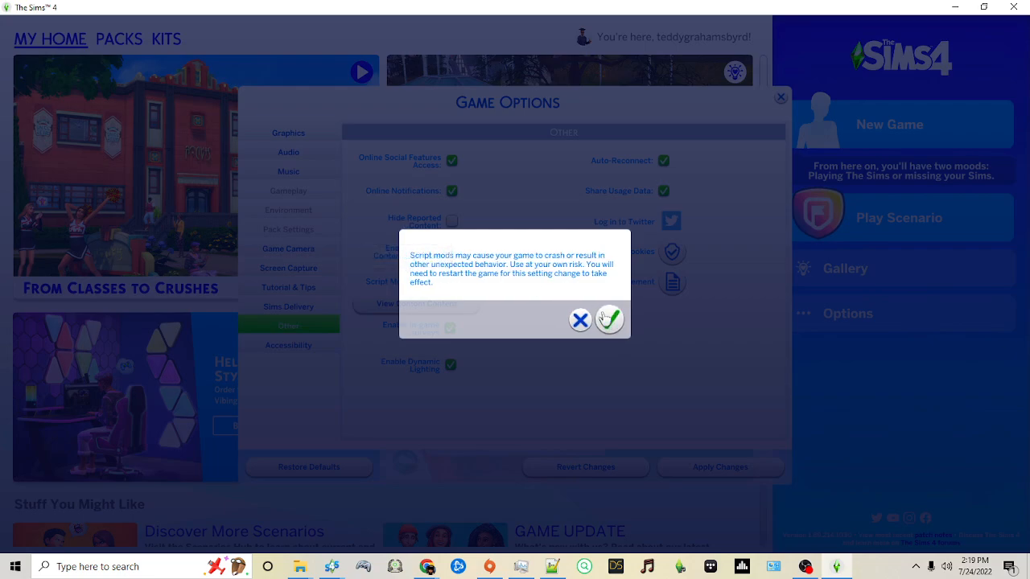
pyautogui.click(608, 319)
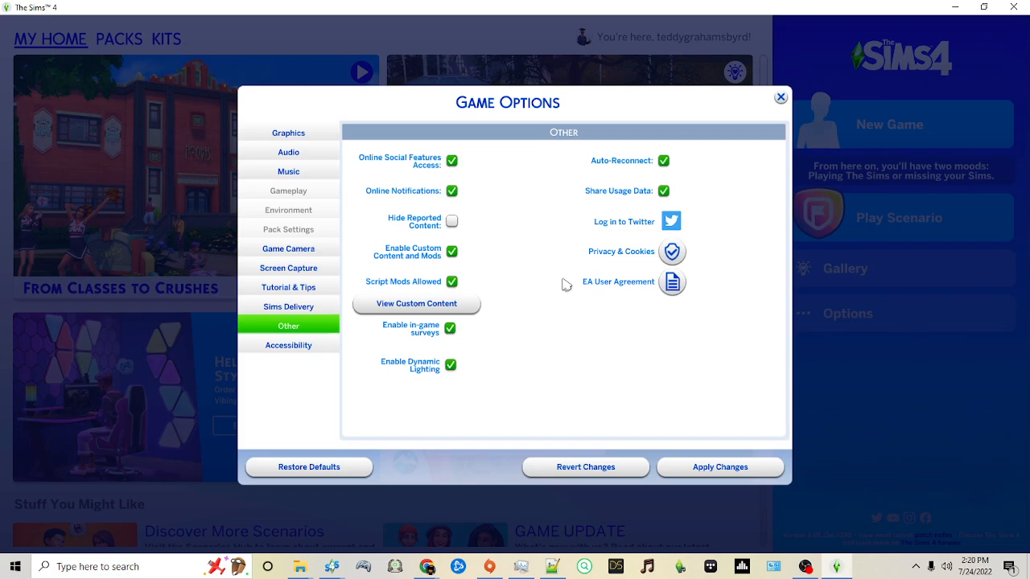
pyautogui.moveTo(417, 302)
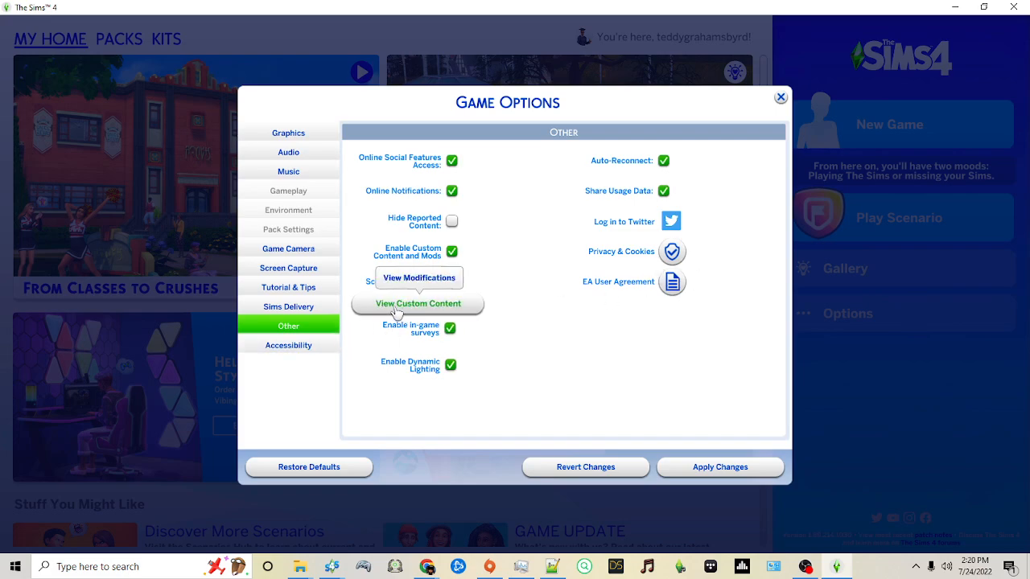
# View the empty custom content list, turn off Show At Startup and confirm.
pyautogui.click(419, 302)
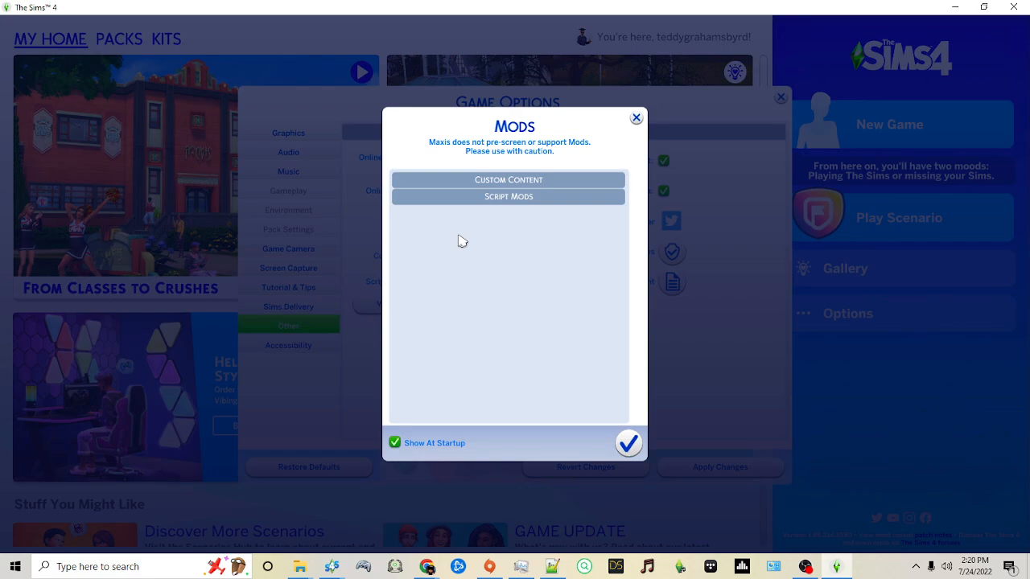
pyautogui.moveTo(460, 258)
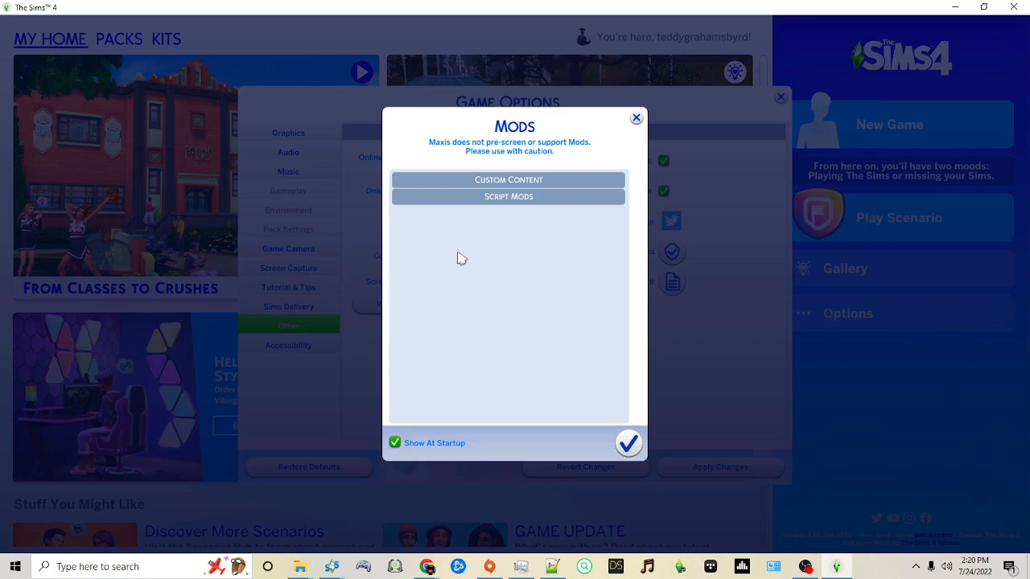
pyautogui.moveTo(454, 461)
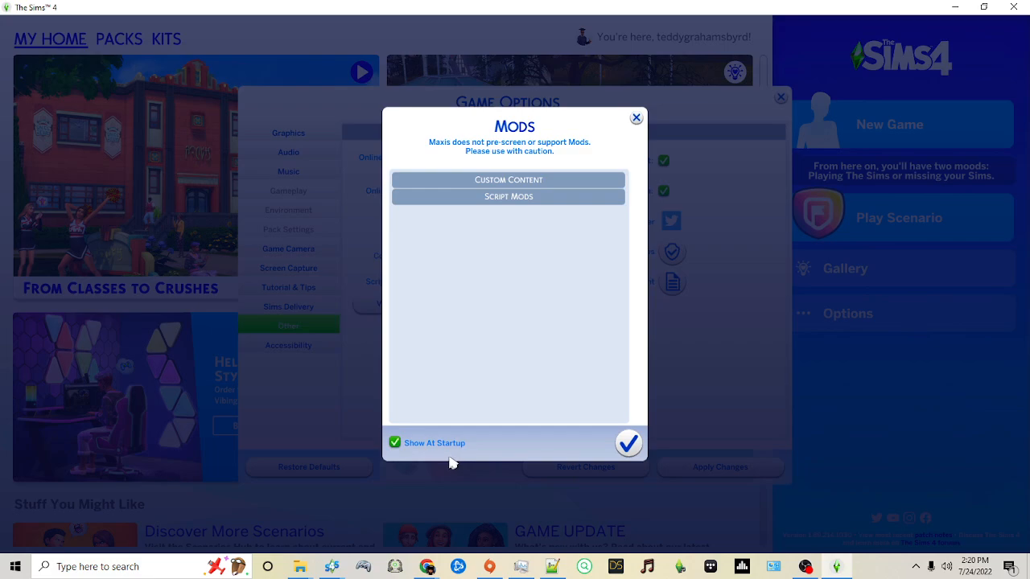
pyautogui.click(396, 442)
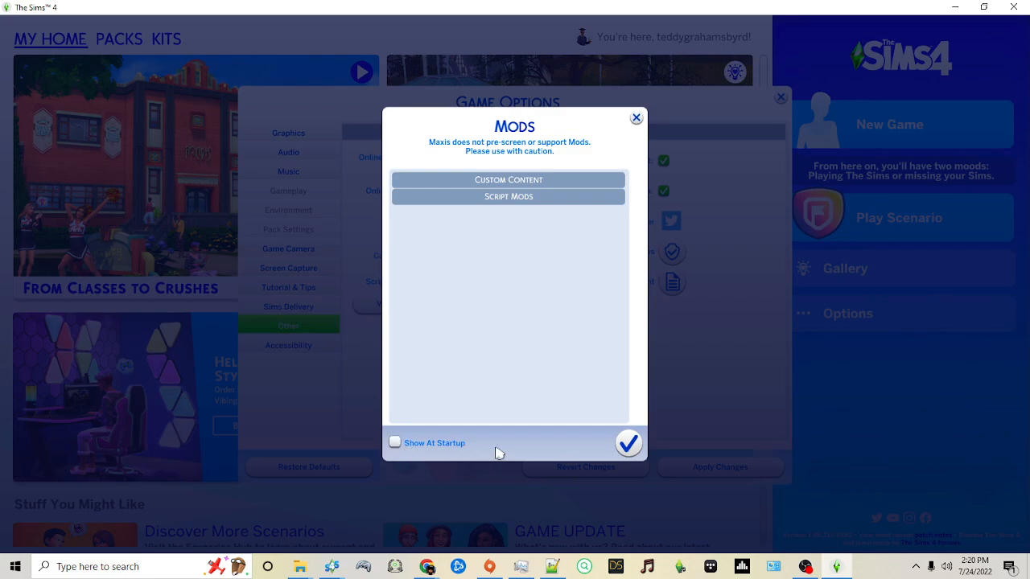
pyautogui.click(628, 444)
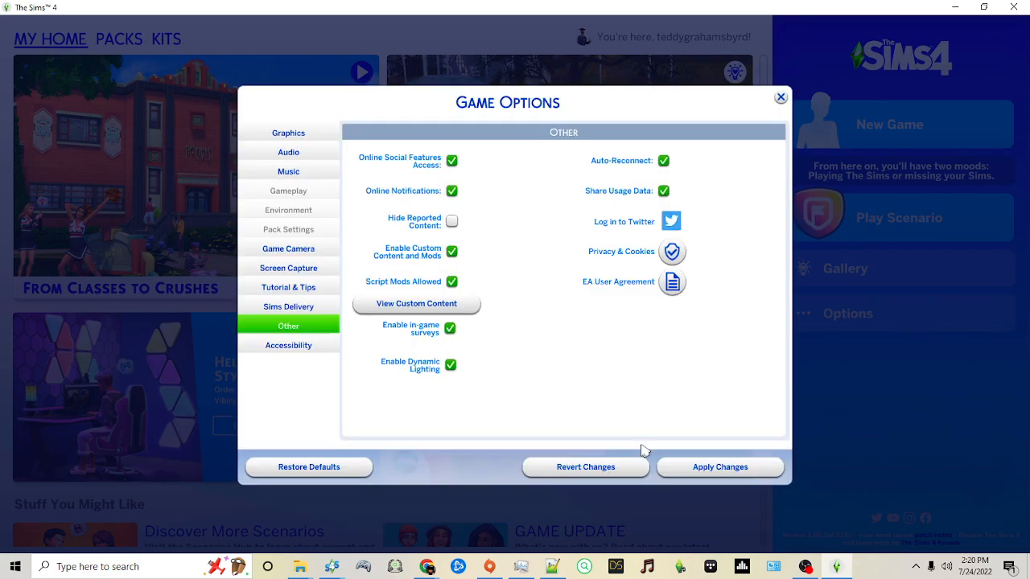
# Apply the changes and close Game Options with script mods left enabled.
pyautogui.click(719, 466)
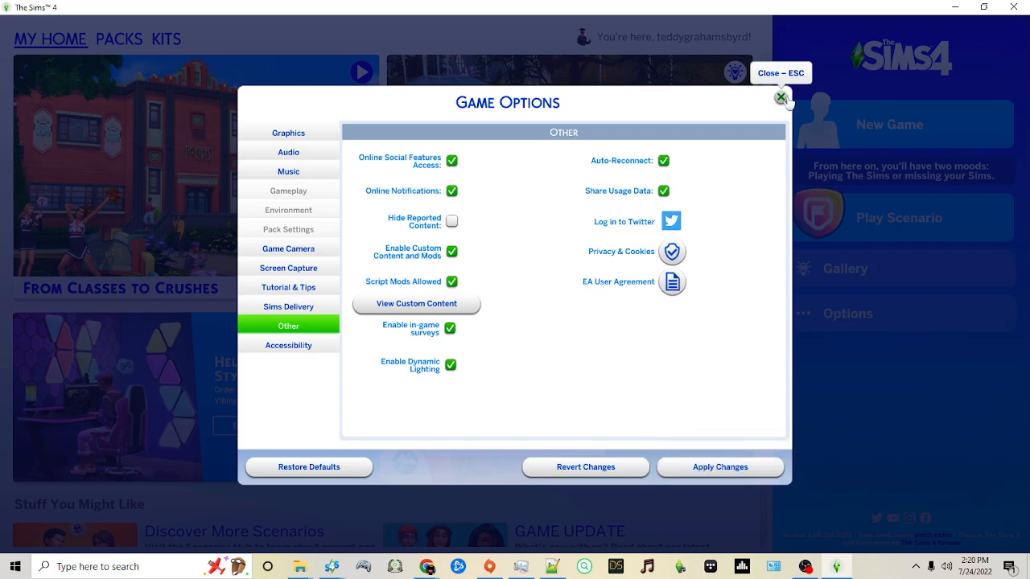
pyautogui.click(782, 98)
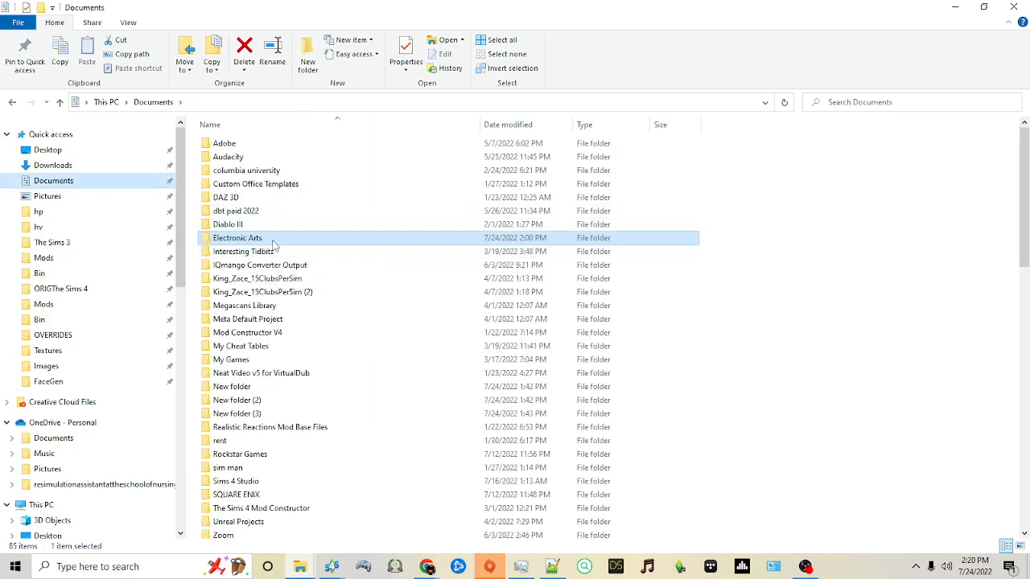
# Navigate into Documents > Electronic Arts > The Sims 4 > Mods, holding only Resource.cfg.
pyautogui.doubleClick(236, 238)
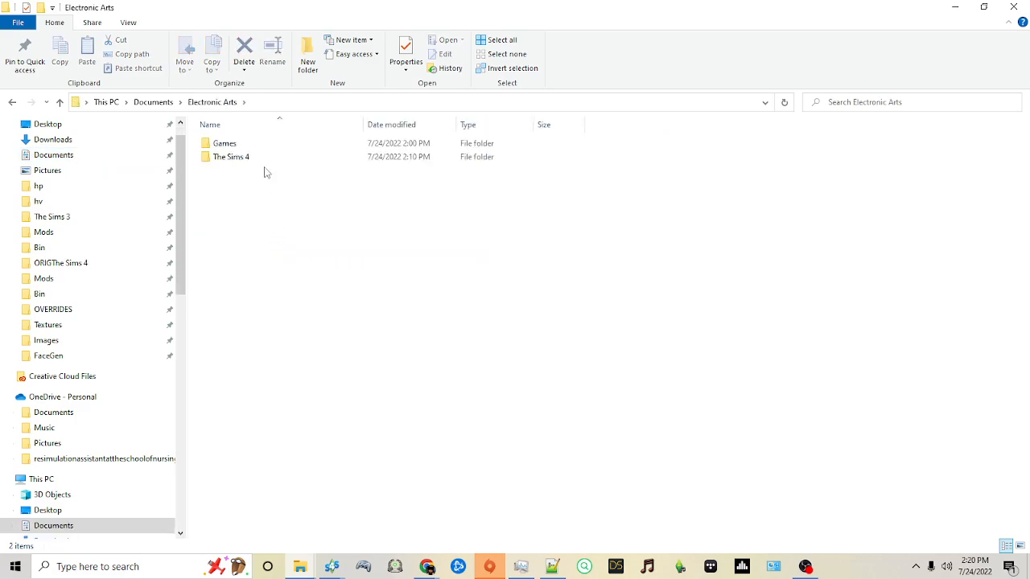
pyautogui.click(231, 158)
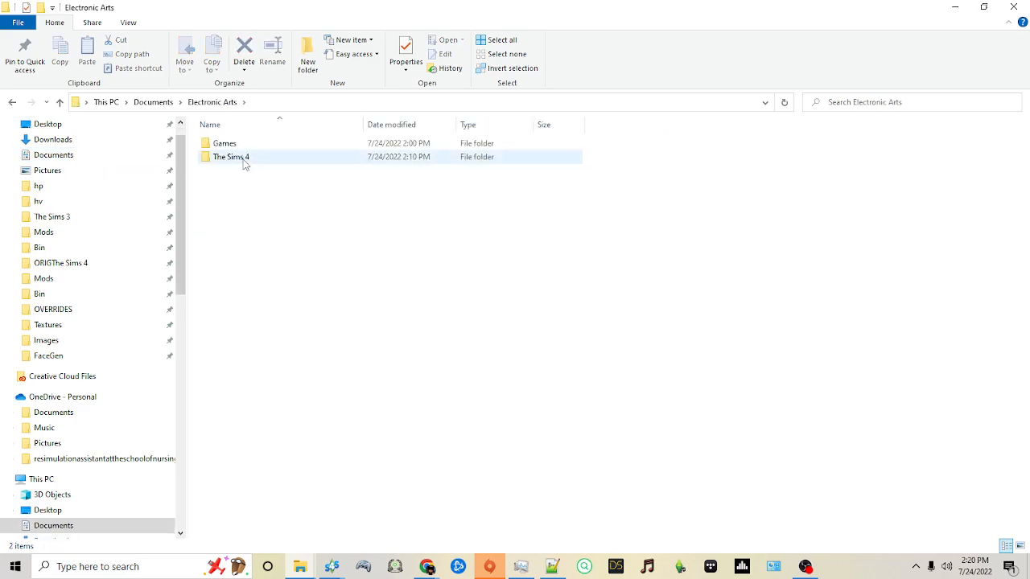
pyautogui.doubleClick(232, 157)
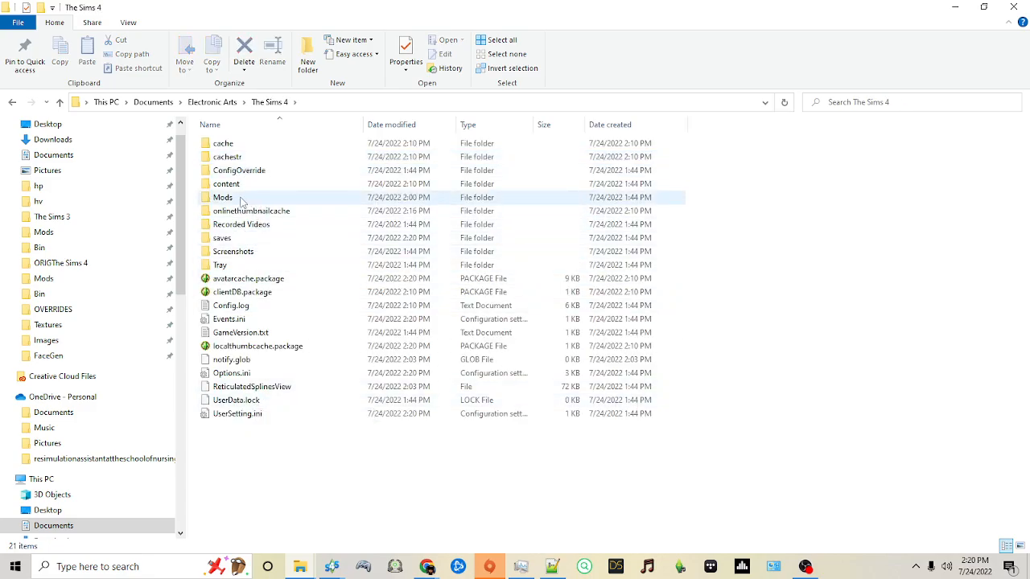
pyautogui.doubleClick(222, 196)
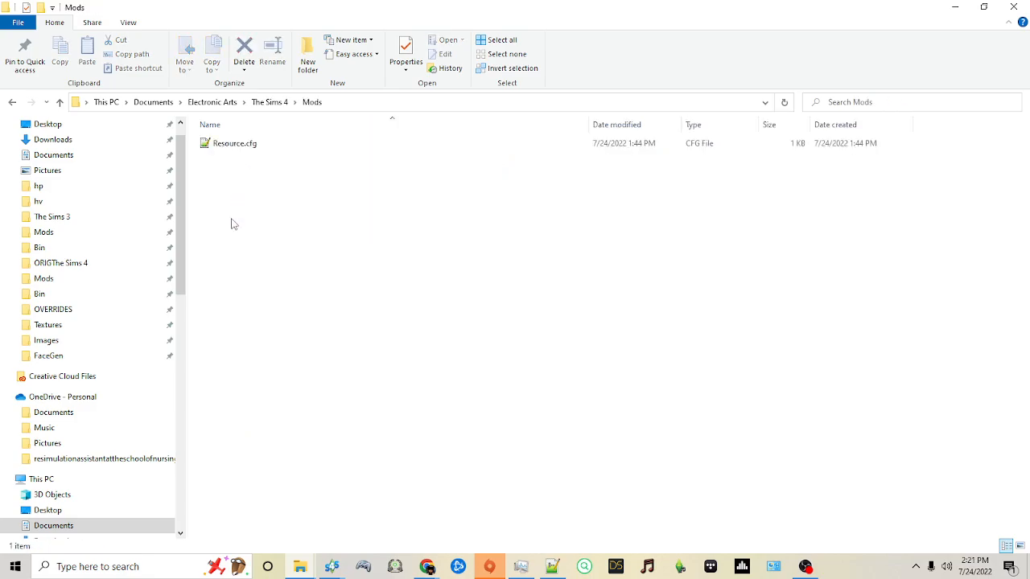
pyautogui.moveTo(236, 232)
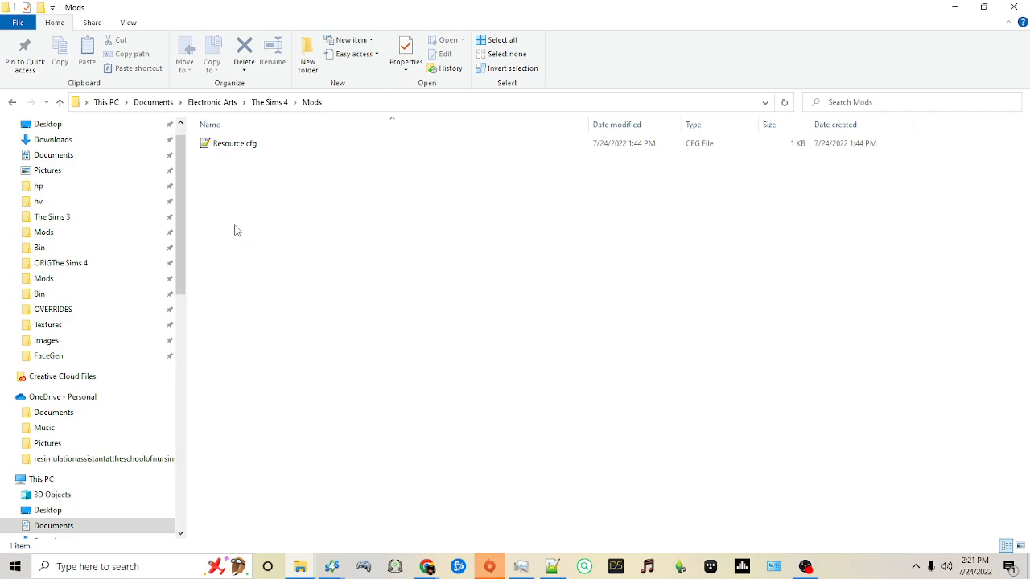
pyautogui.moveTo(284, 512)
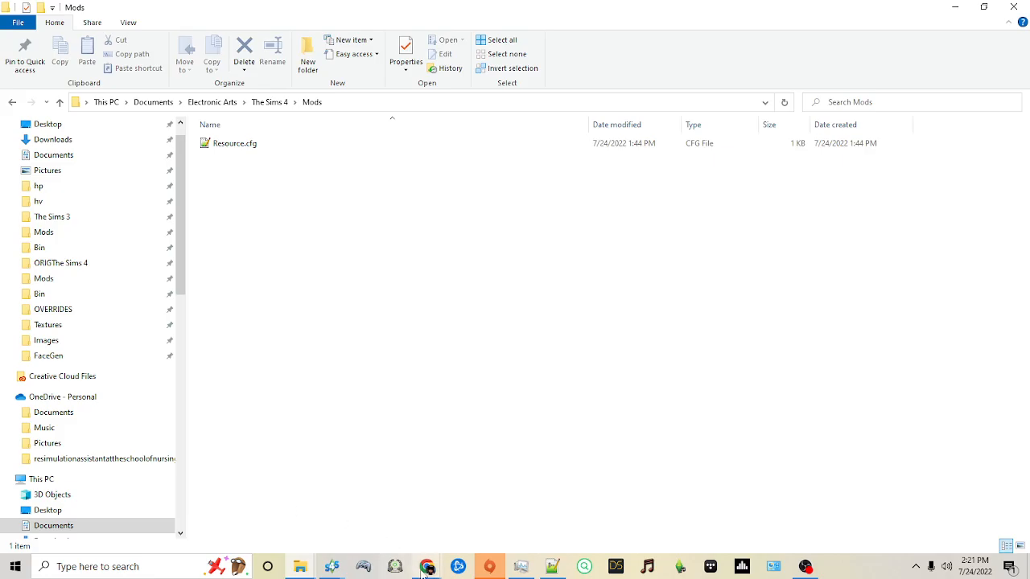
pyautogui.moveTo(426, 566)
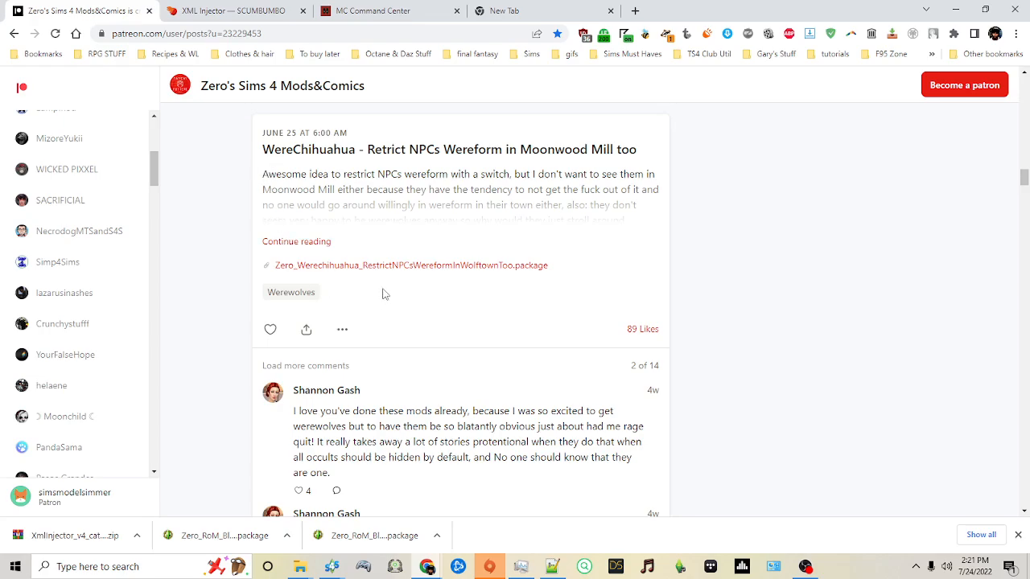
pyautogui.moveTo(349, 271)
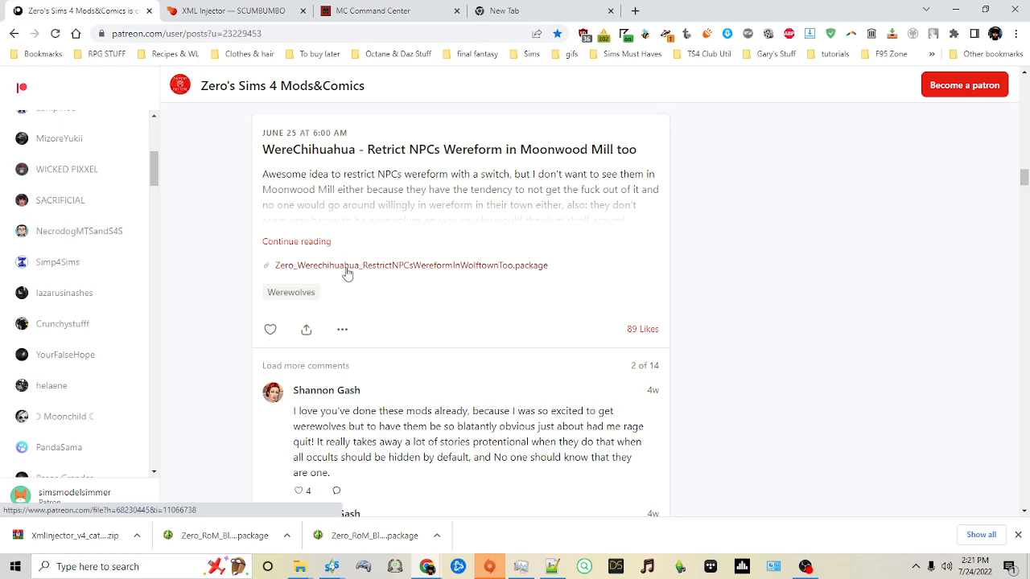
# Download the WereChihuahua .package attachment and browse Save As toward The Sims 4 Mods folder.
pyautogui.click(412, 264)
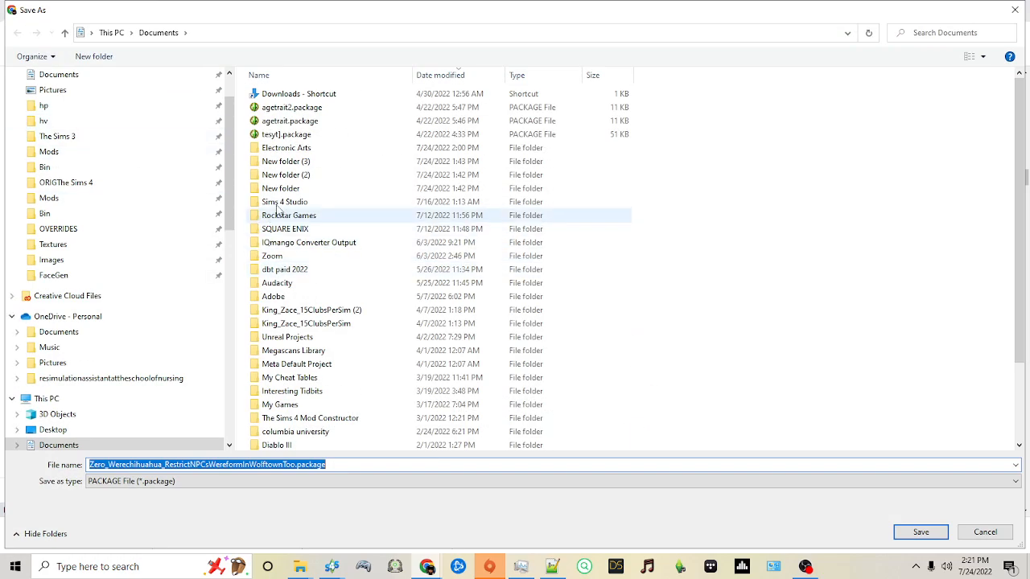
pyautogui.doubleClick(286, 148)
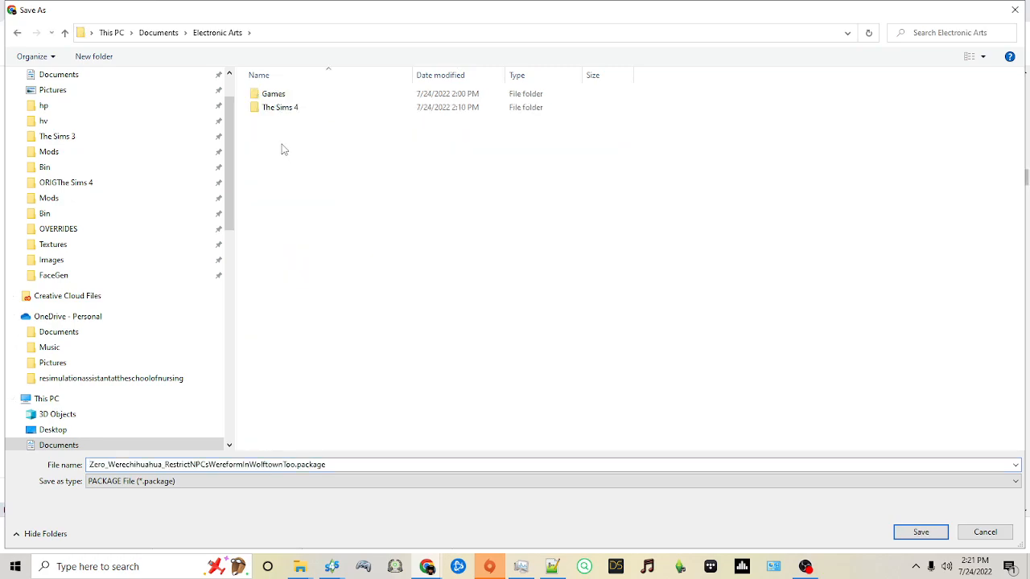
pyautogui.doubleClick(280, 106)
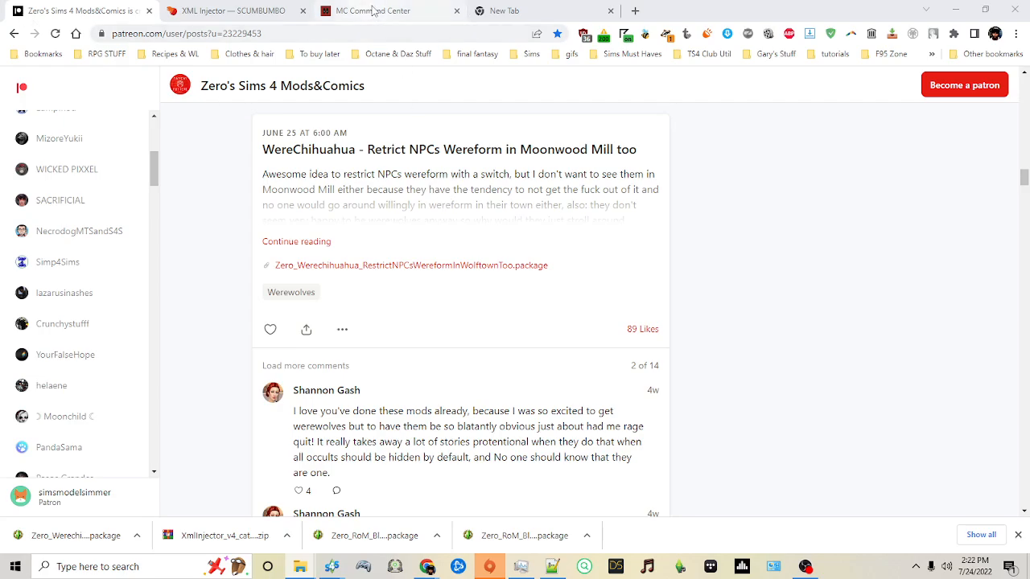
pyautogui.moveTo(389, 10)
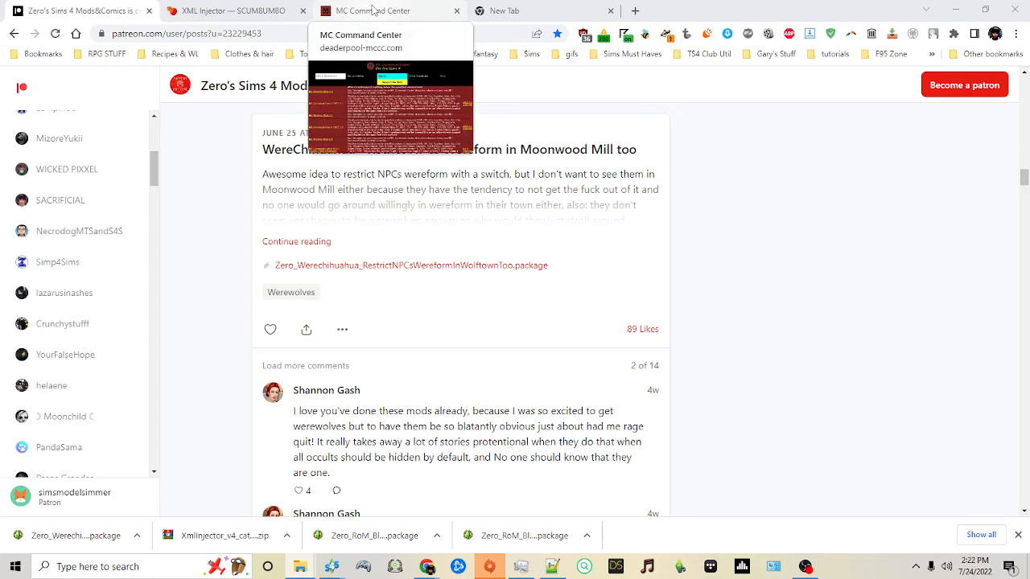
# Download the MC Command Center all-modules 2022.4.0 zip and save it into Documents.
pyautogui.click(391, 10)
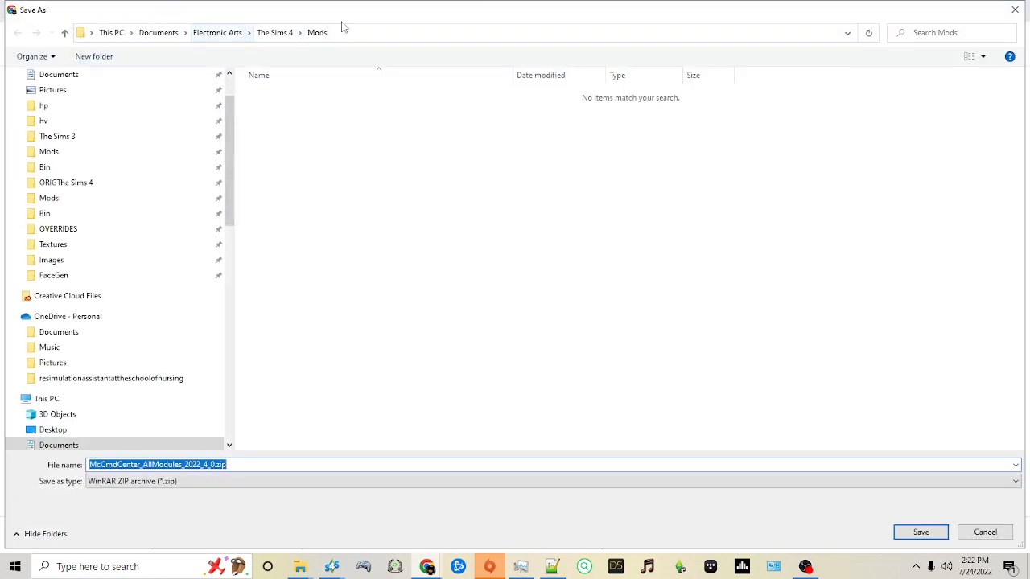
pyautogui.moveTo(149, 48)
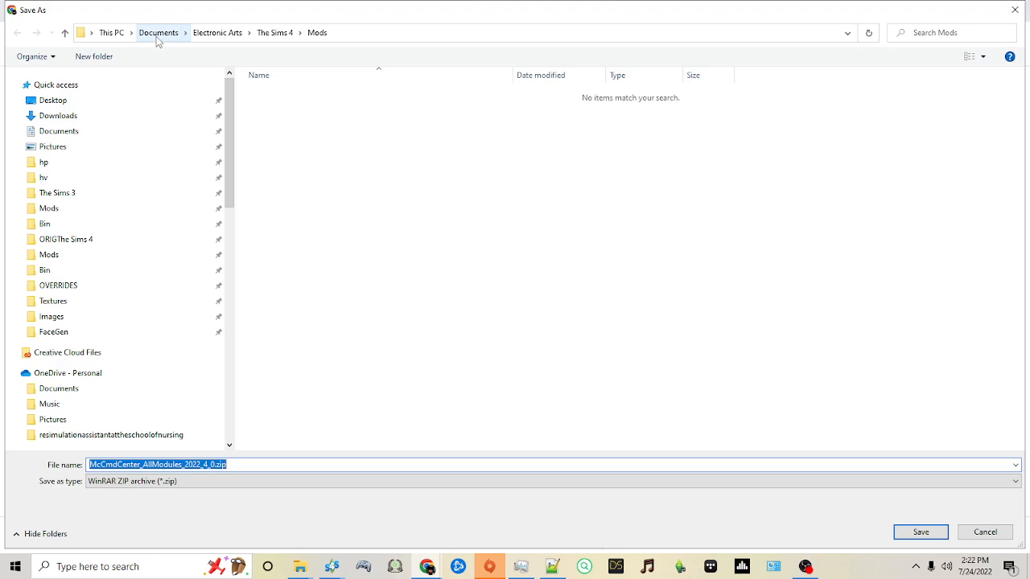
pyautogui.click(157, 32)
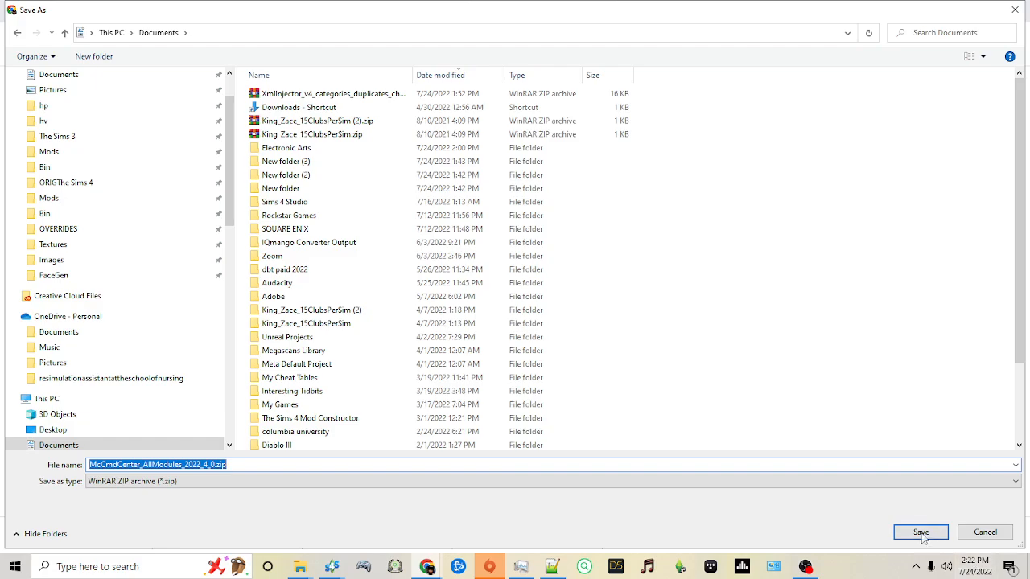
pyautogui.click(921, 530)
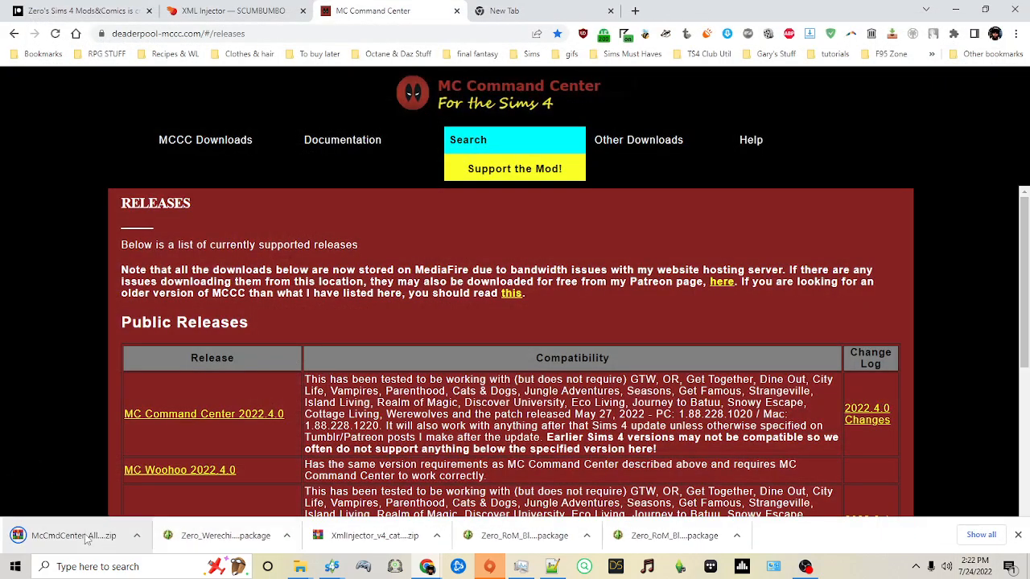
pyautogui.moveTo(77, 547)
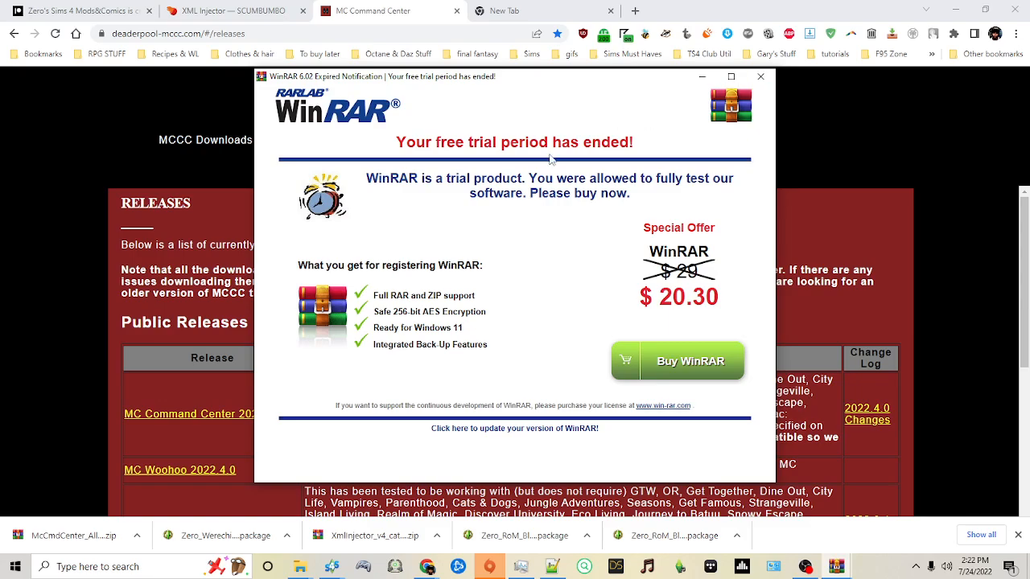
# Dismiss the WinRAR trial notice and select all 14 MC Command Center archive files.
pyautogui.click(759, 78)
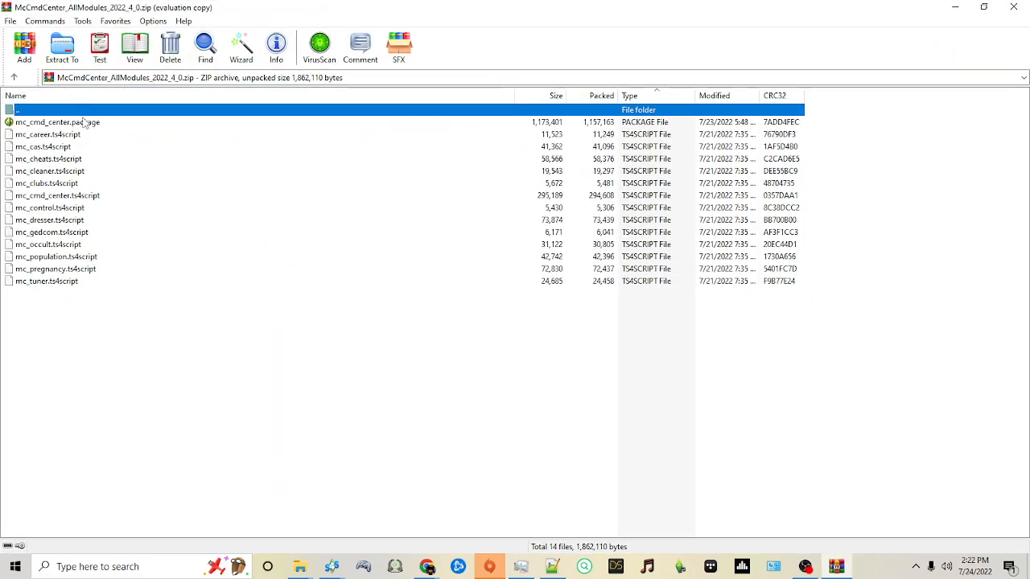
pyautogui.click(58, 122)
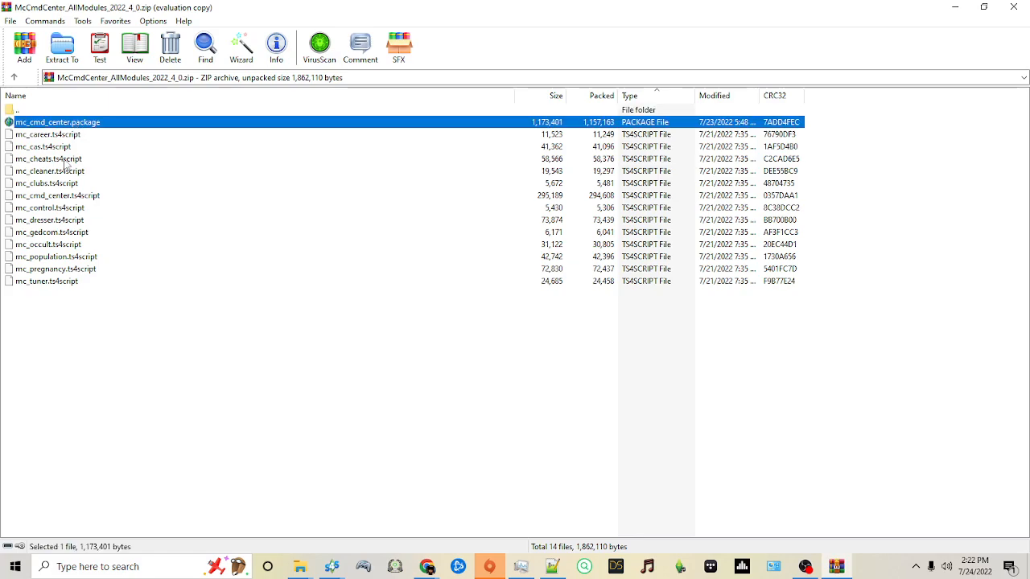
pyautogui.moveTo(58, 290)
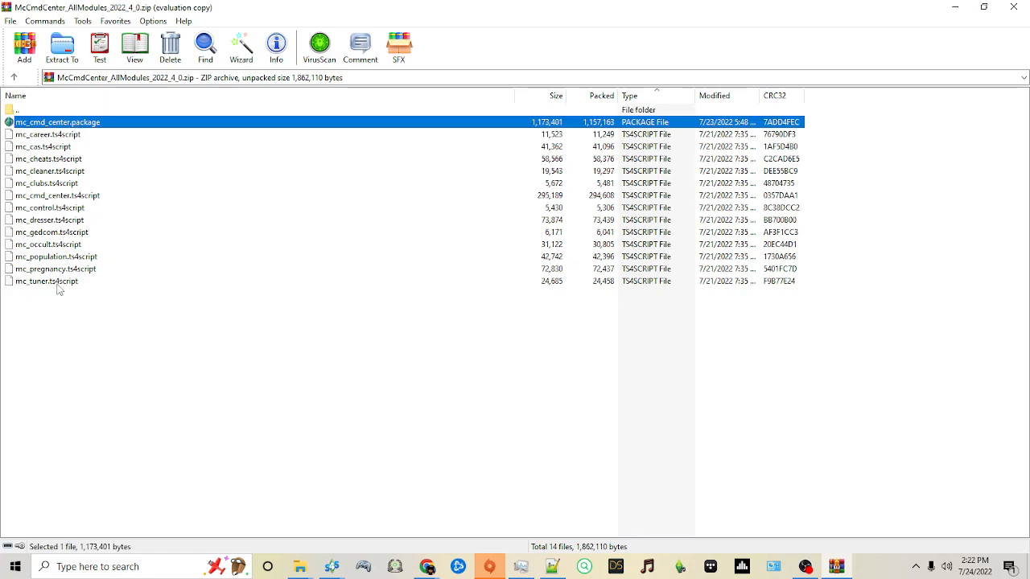
pyautogui.click(47, 280)
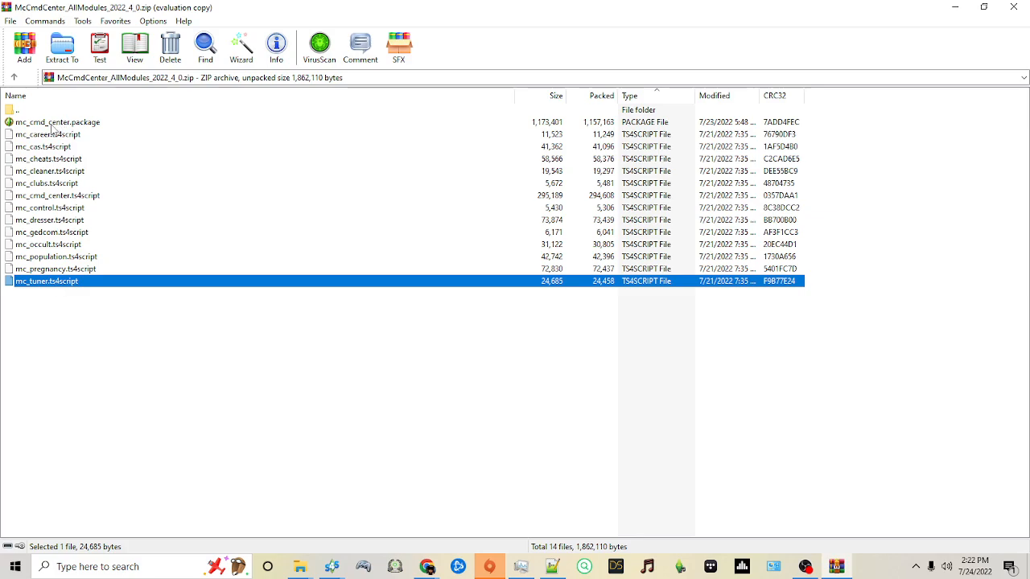
pyautogui.press('ctrl+a')
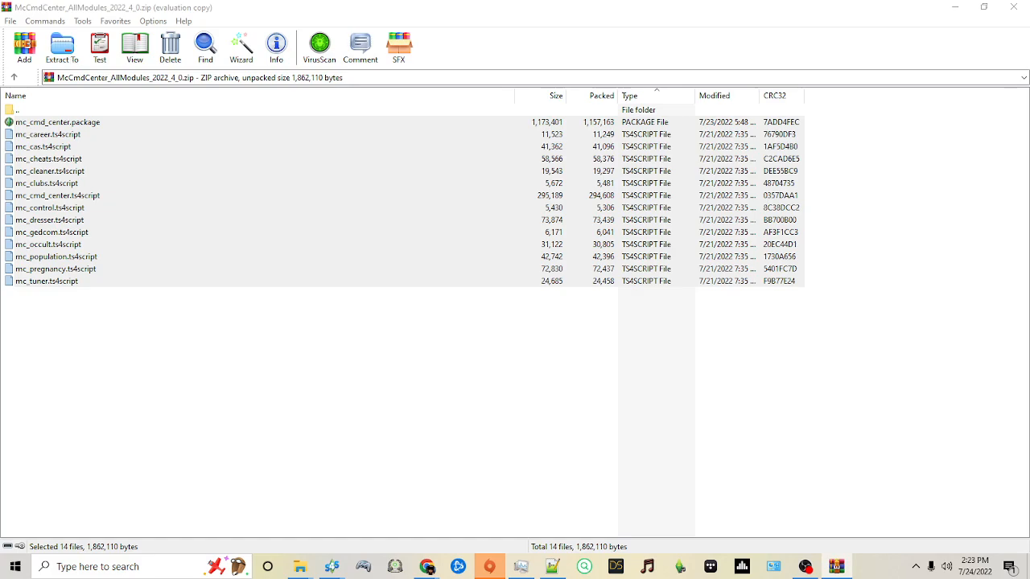
pyautogui.click(61, 46)
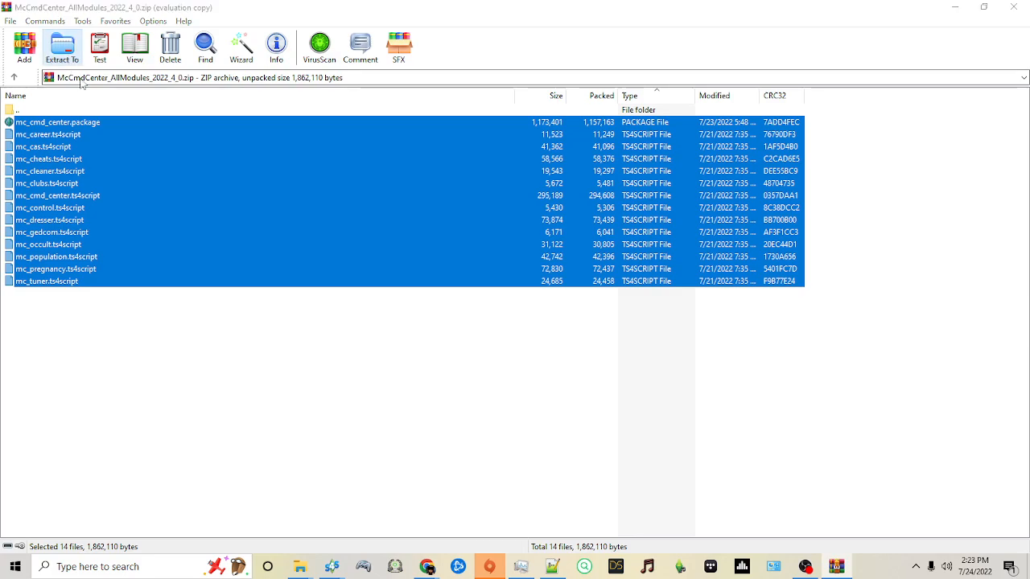
# Extract the 14 MC Command Center files into Documents > Electronic Arts > The Sims 4 > Mods.
pyautogui.click(62, 48)
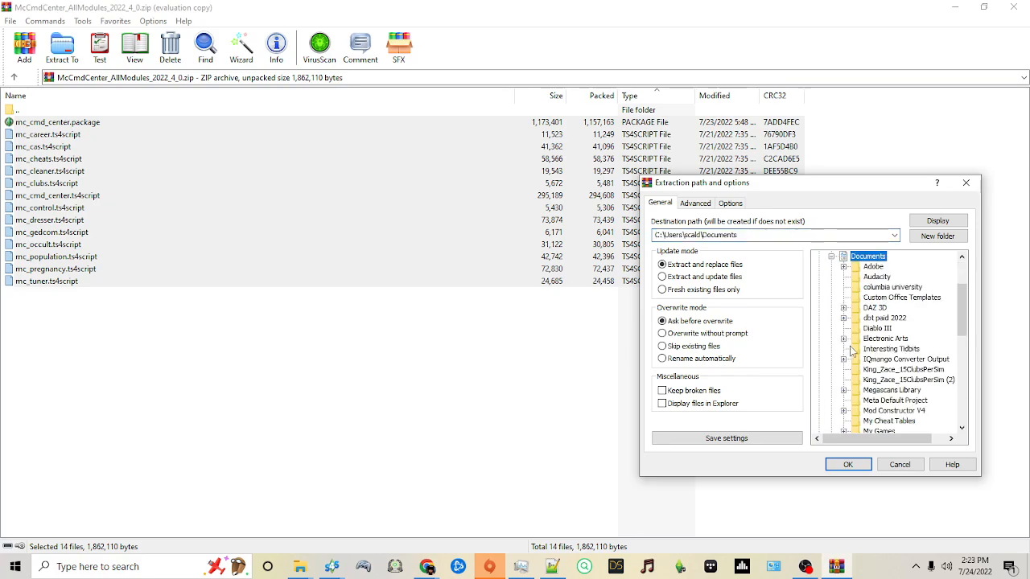
pyautogui.click(843, 338)
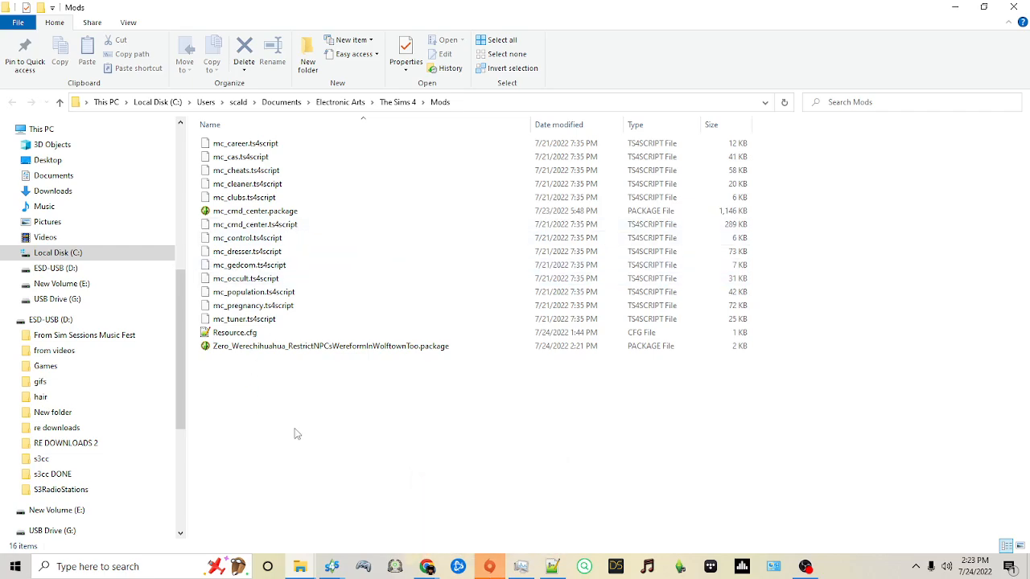
pyautogui.moveTo(315, 379)
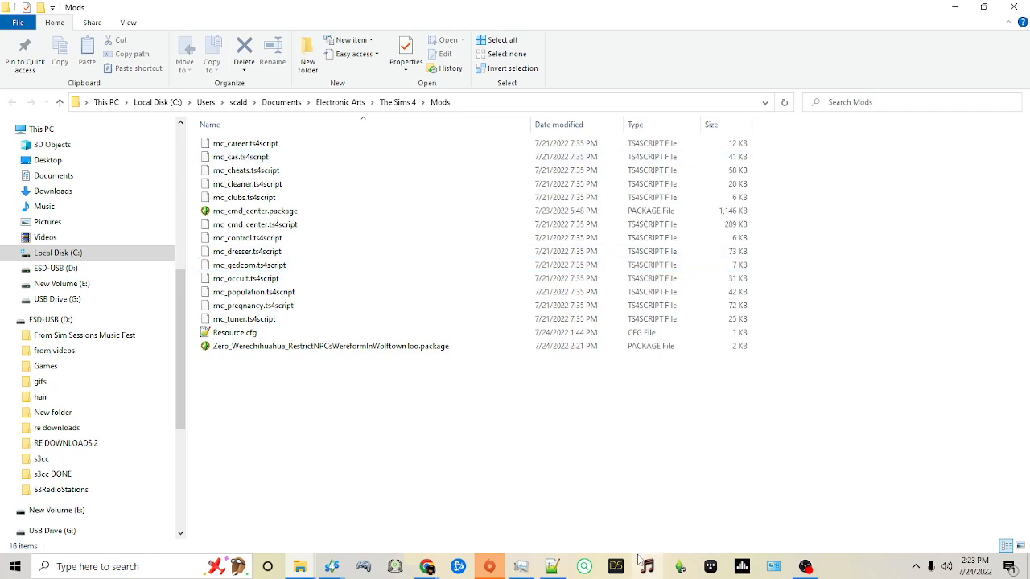
pyautogui.moveTo(627, 543)
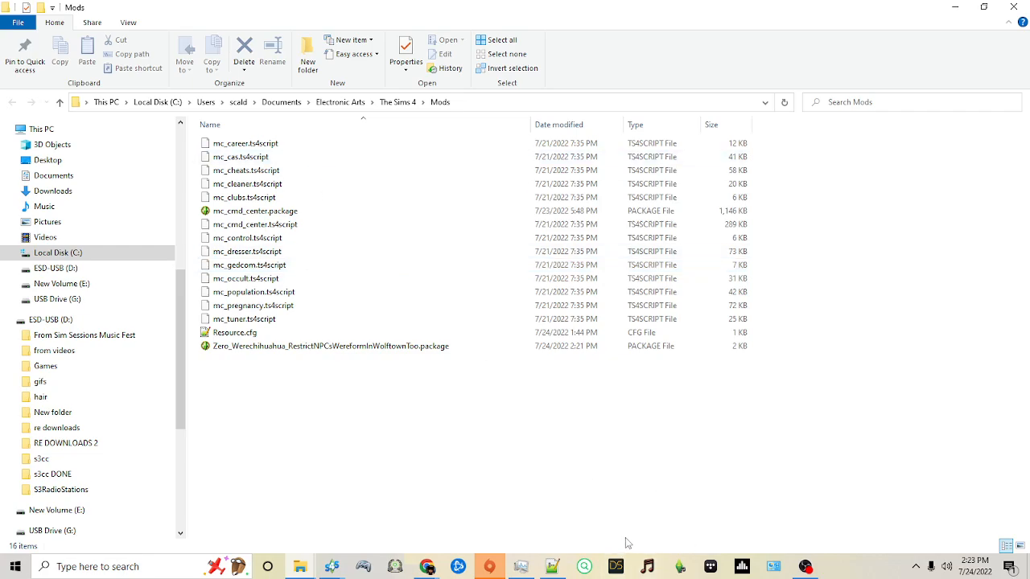
# Review the Mods folder listing the MC Command Center .ts4script and .package files plus WereChihuahua.
pyautogui.click(248, 184)
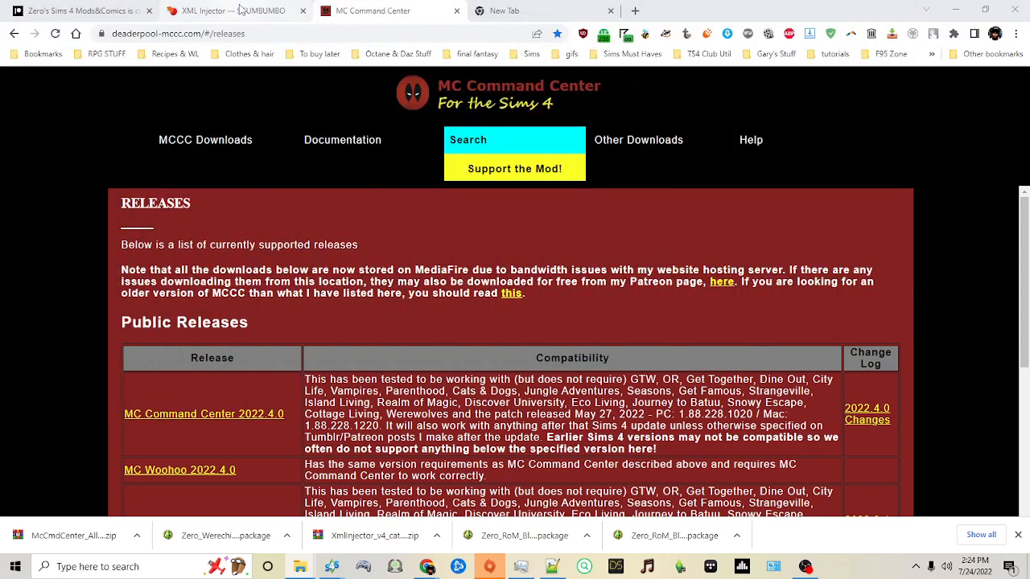
# Download the XML Injector v4 zip from the Scumbumbo mods page.
pyautogui.click(234, 10)
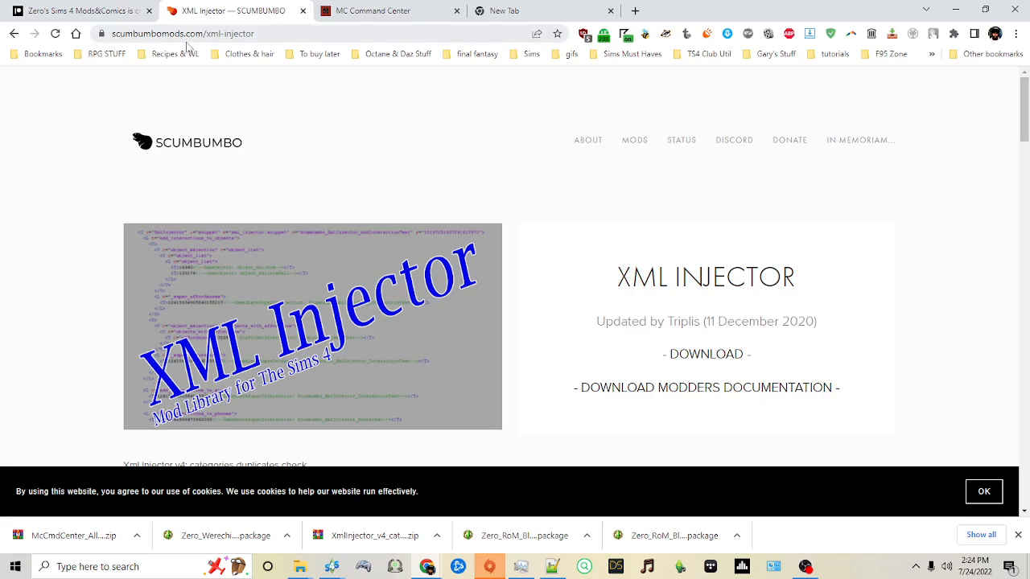
pyautogui.moveTo(698, 369)
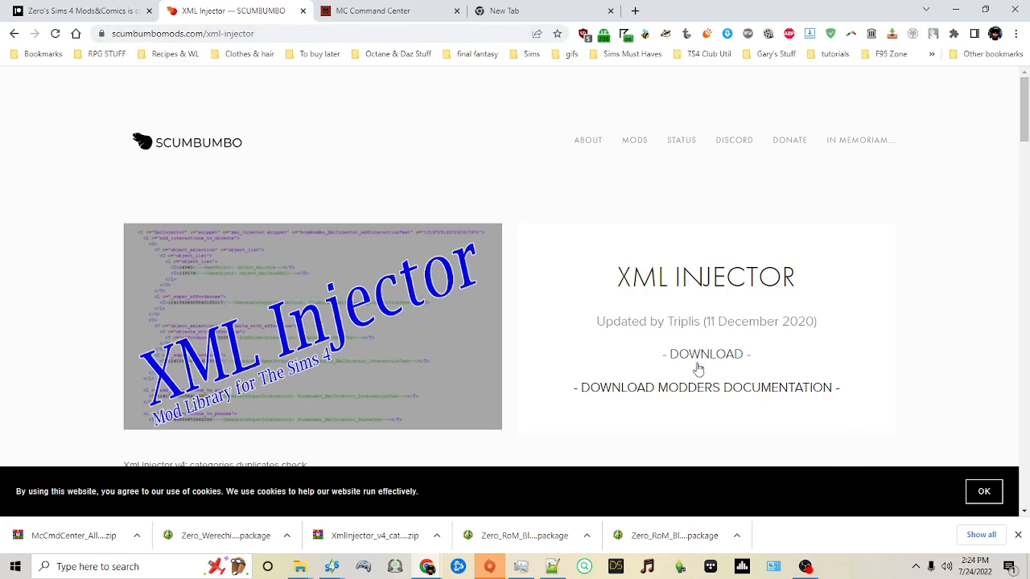
pyautogui.click(704, 354)
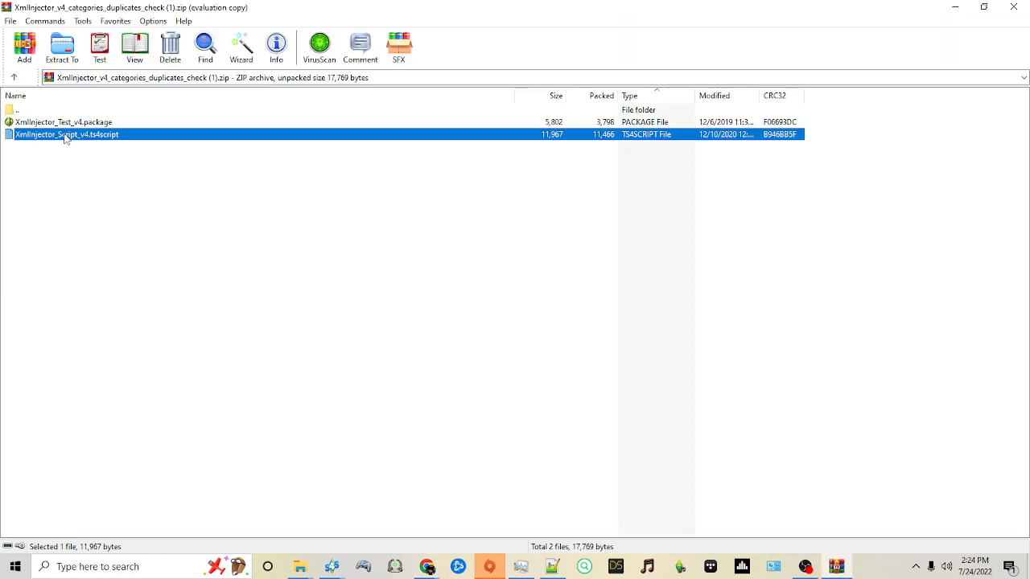
pyautogui.moveTo(106, 201)
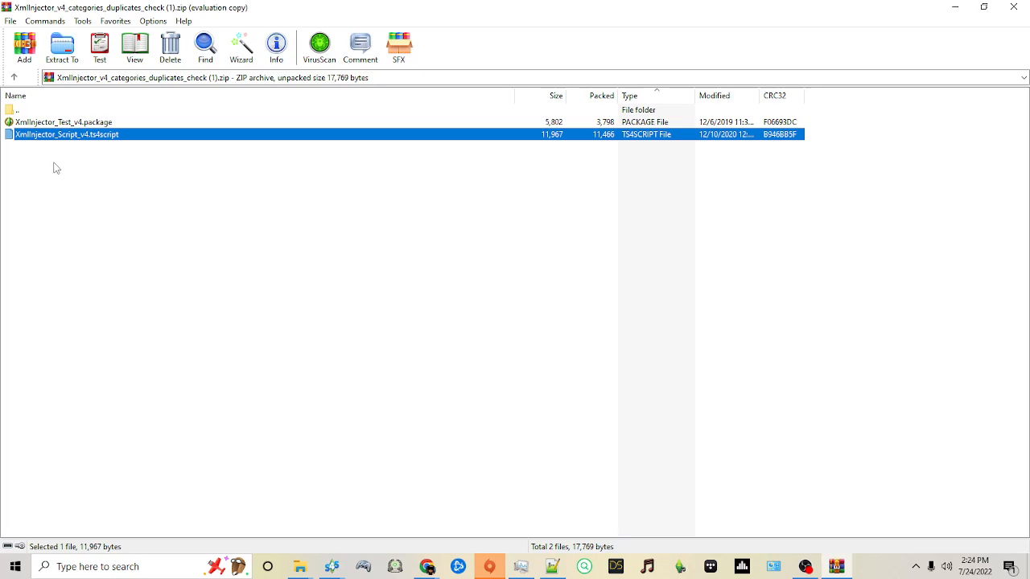
pyautogui.moveTo(89, 135)
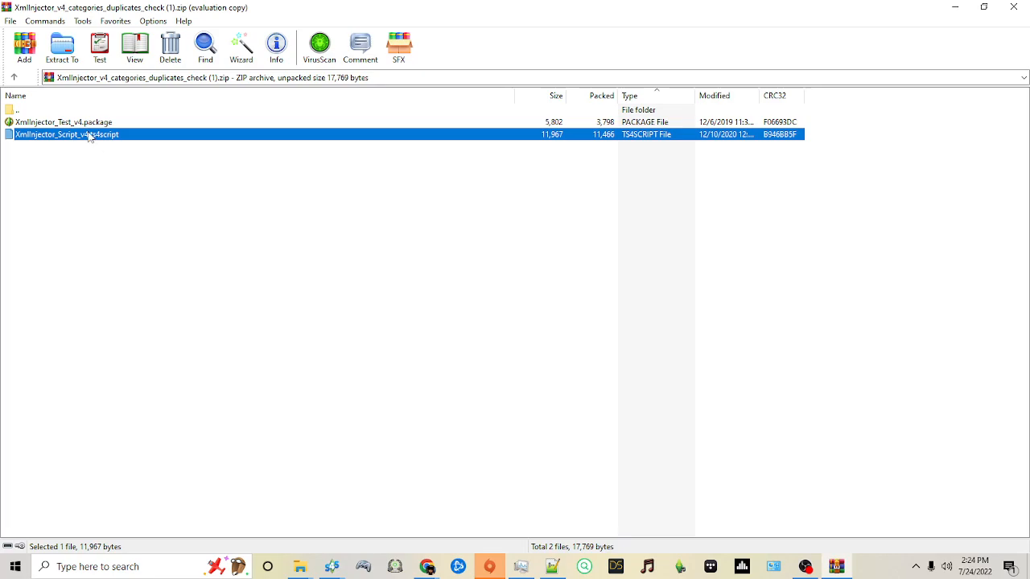
# Extract XmlInjector_Script_v4.ts4script into Documents\Electronic Arts\The Sims 4\Mods.
pyautogui.click(64, 123)
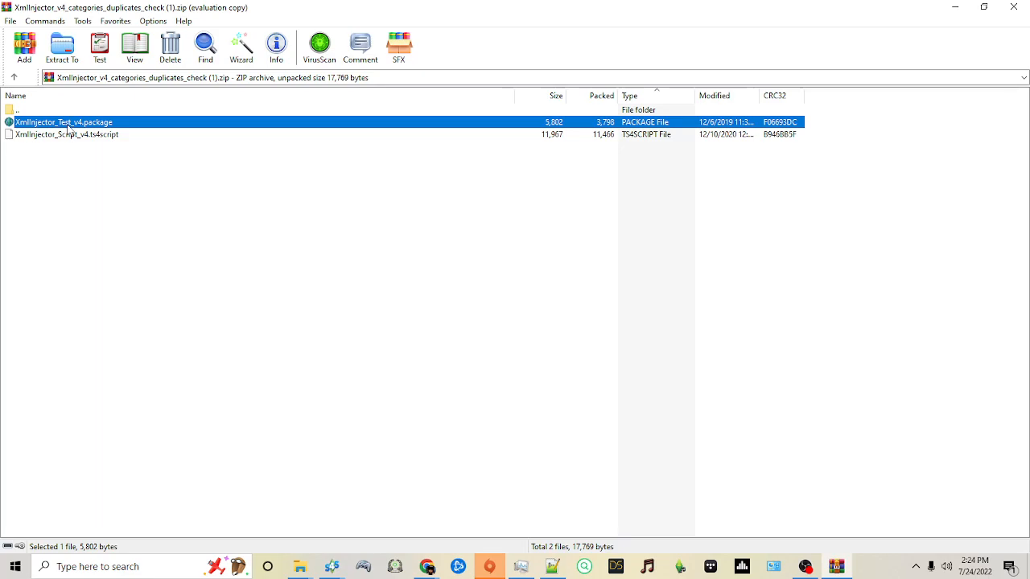
pyautogui.moveTo(90, 136)
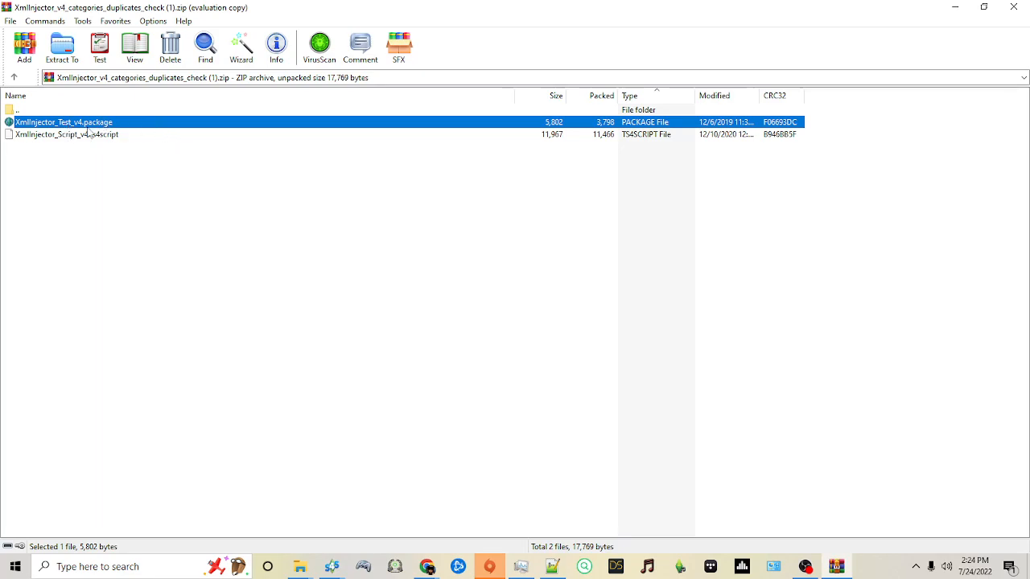
pyautogui.click(68, 133)
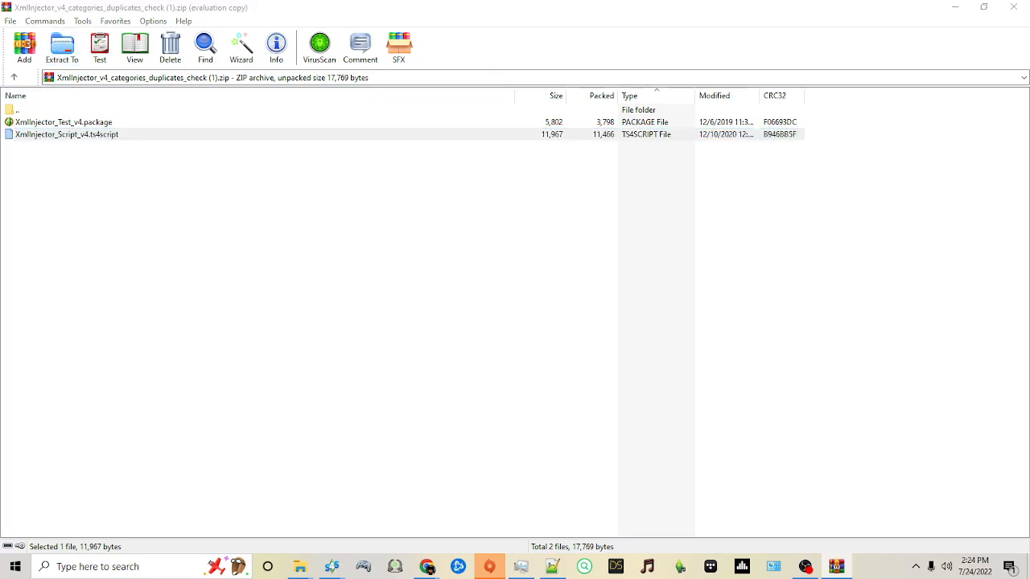
pyautogui.click(61, 48)
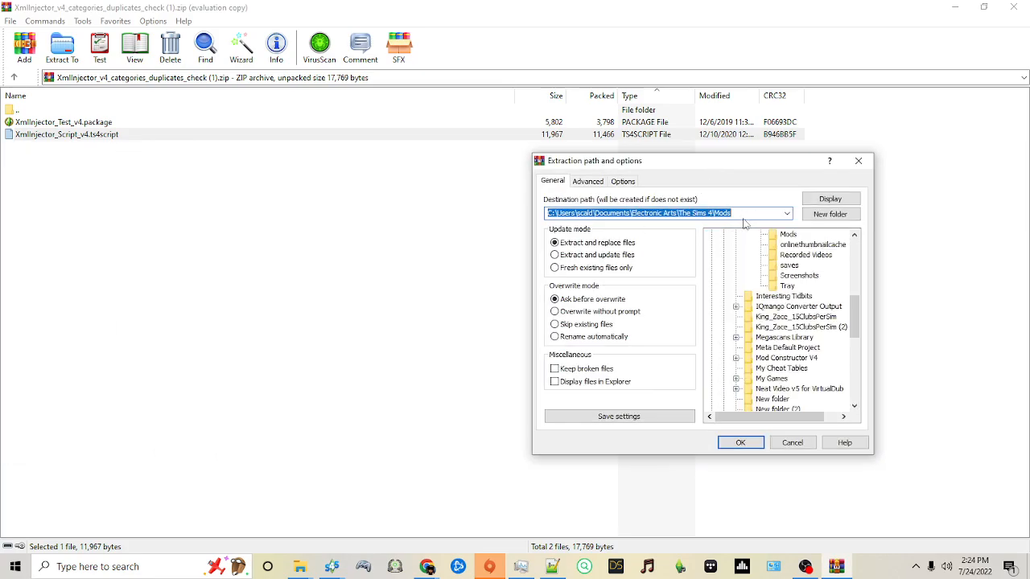
pyautogui.click(739, 442)
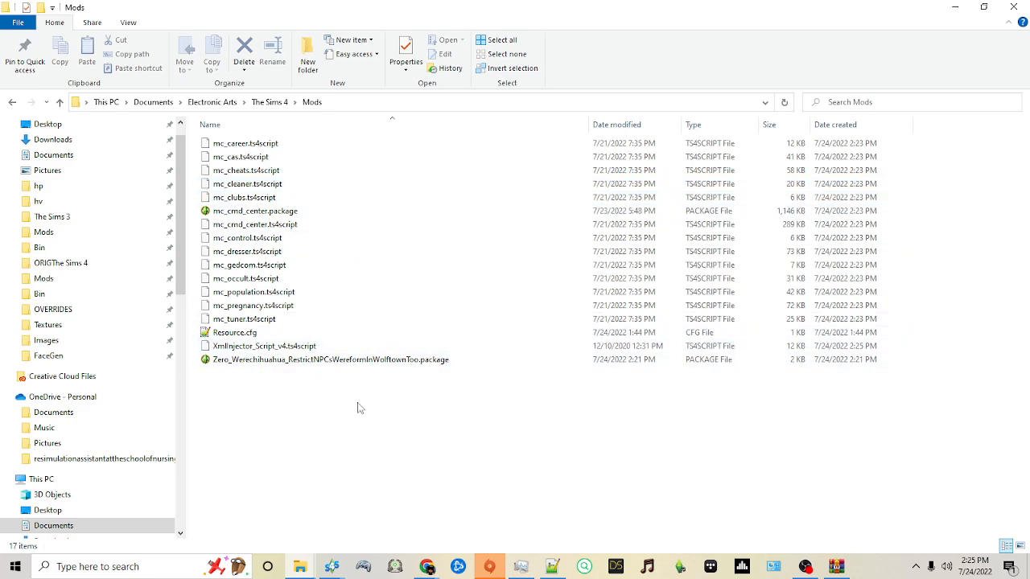
# Launch The Sims 4 from the Origin taskbar icon's Recent list.
pyautogui.rightClick(489, 566)
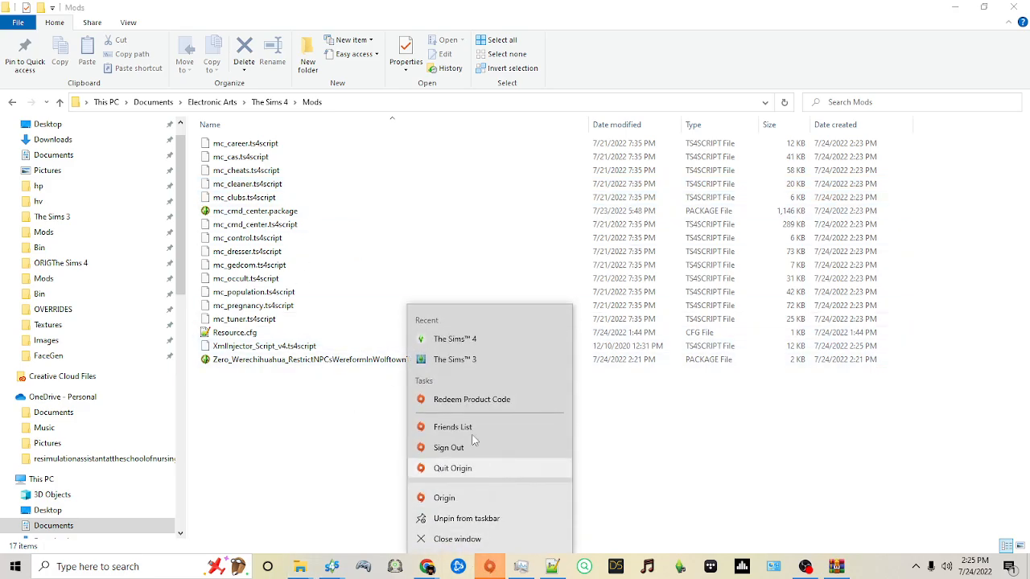
pyautogui.click(434, 399)
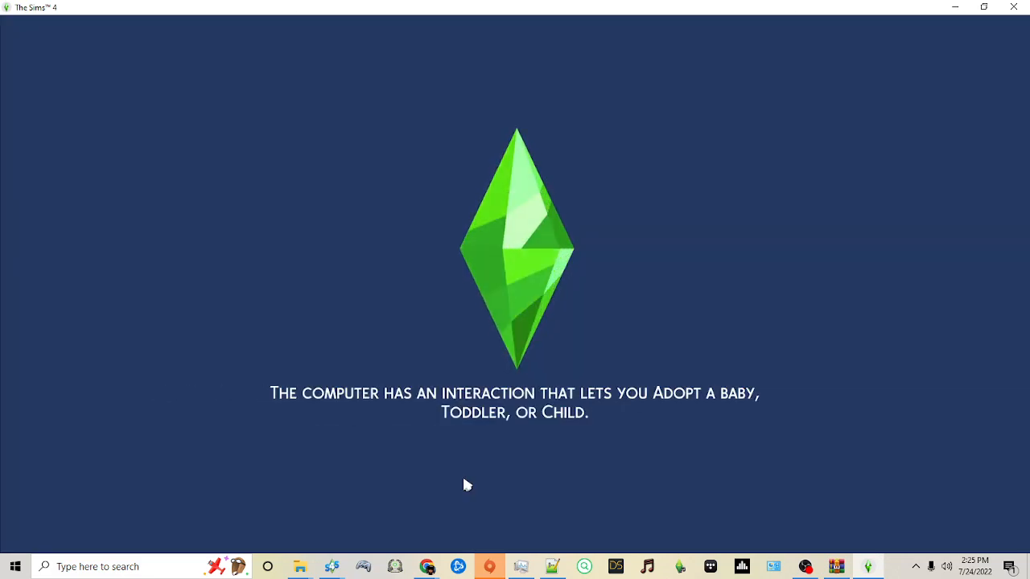
pyautogui.moveTo(508, 475)
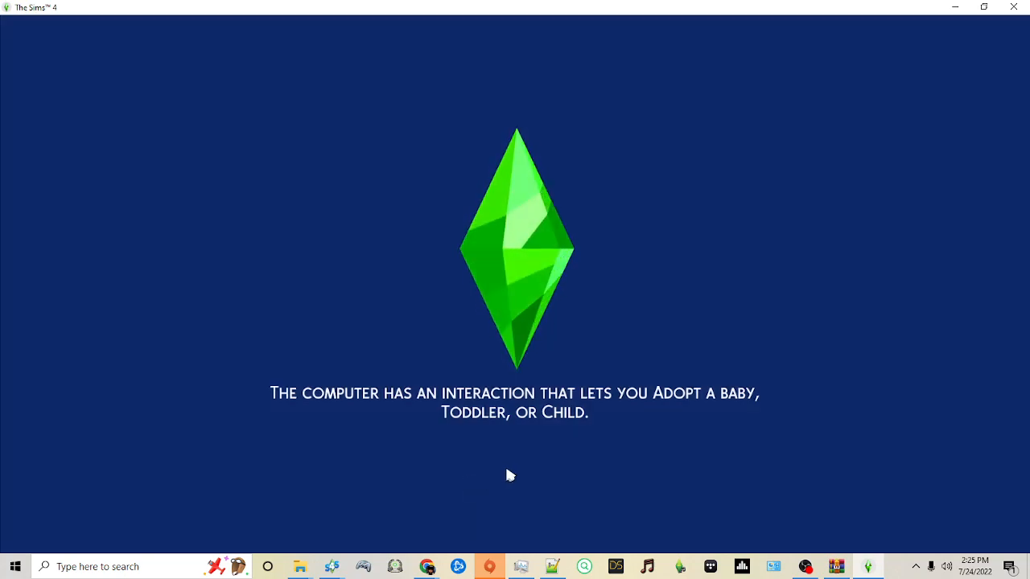
pyautogui.moveTo(515, 471)
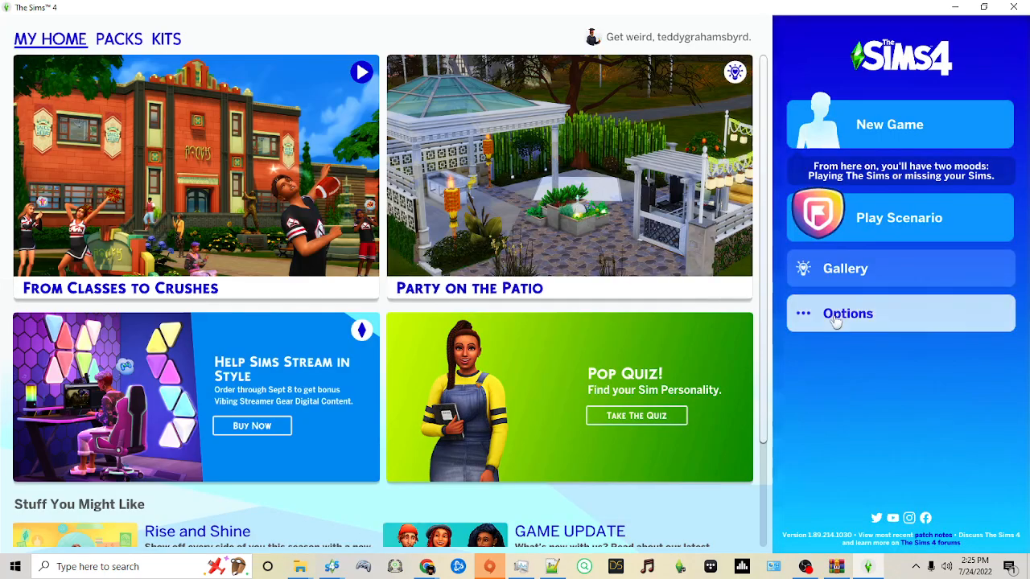
# Show the Other category of Game Options from the main menu.
pyautogui.click(848, 312)
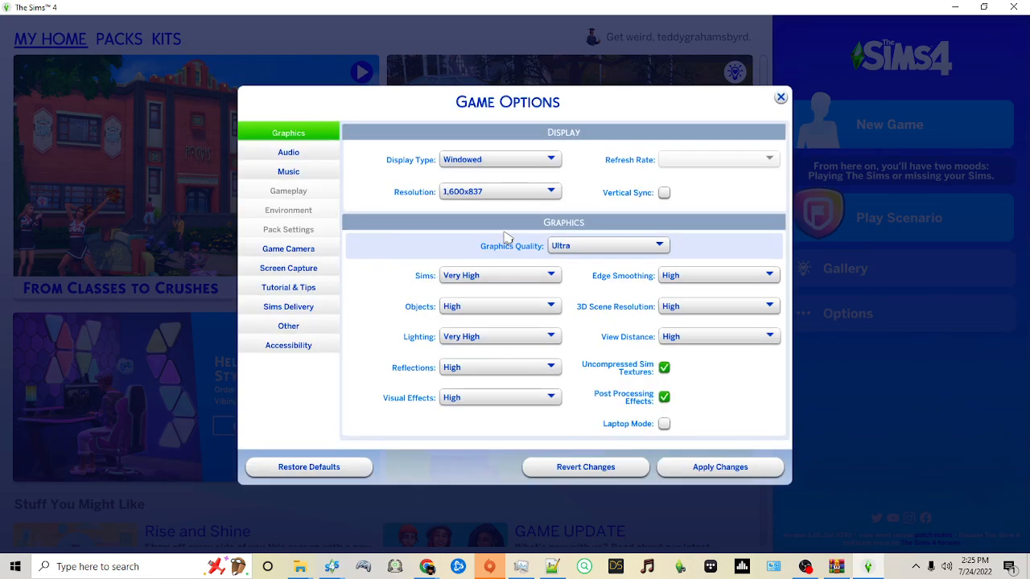
pyautogui.click(288, 325)
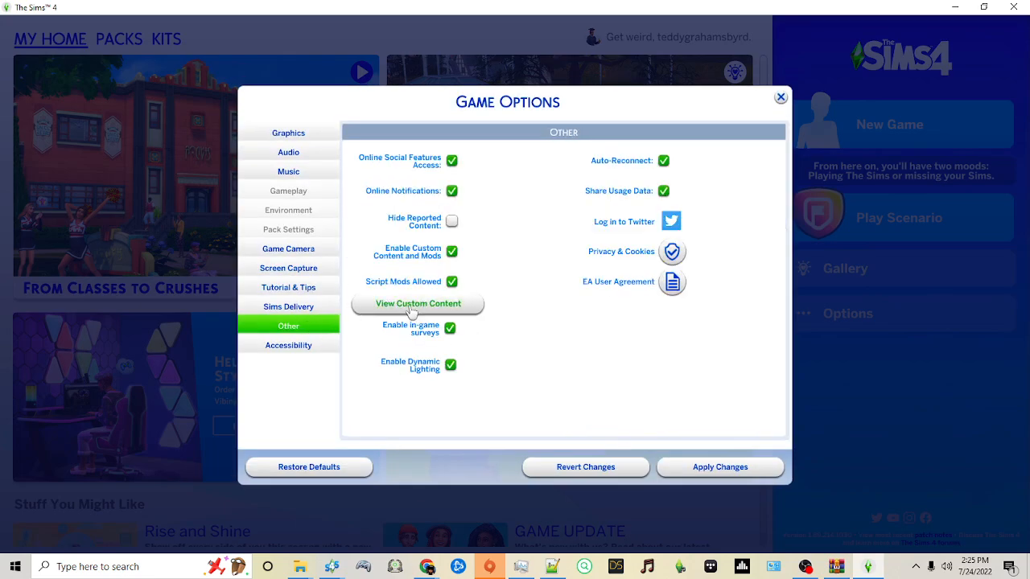
pyautogui.moveTo(418, 303)
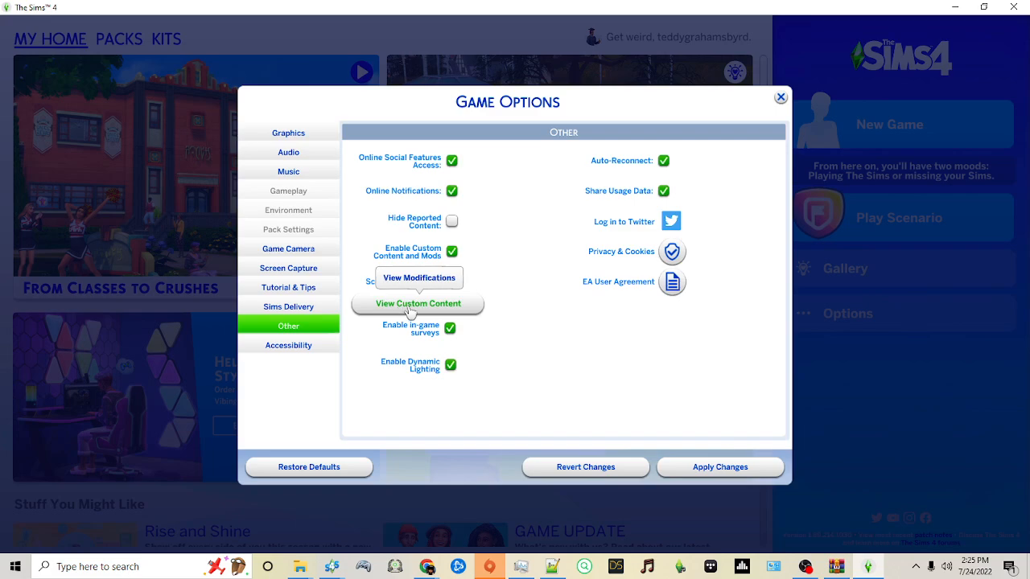
# View the Mods list showing MC Command Center and its script mods, then close it.
pyautogui.click(416, 303)
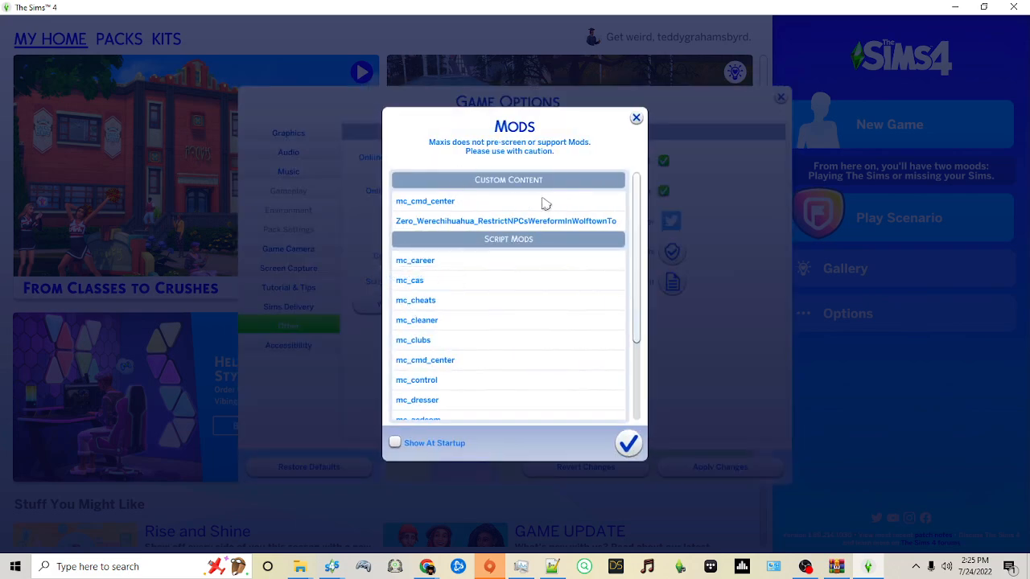
pyautogui.moveTo(453, 391)
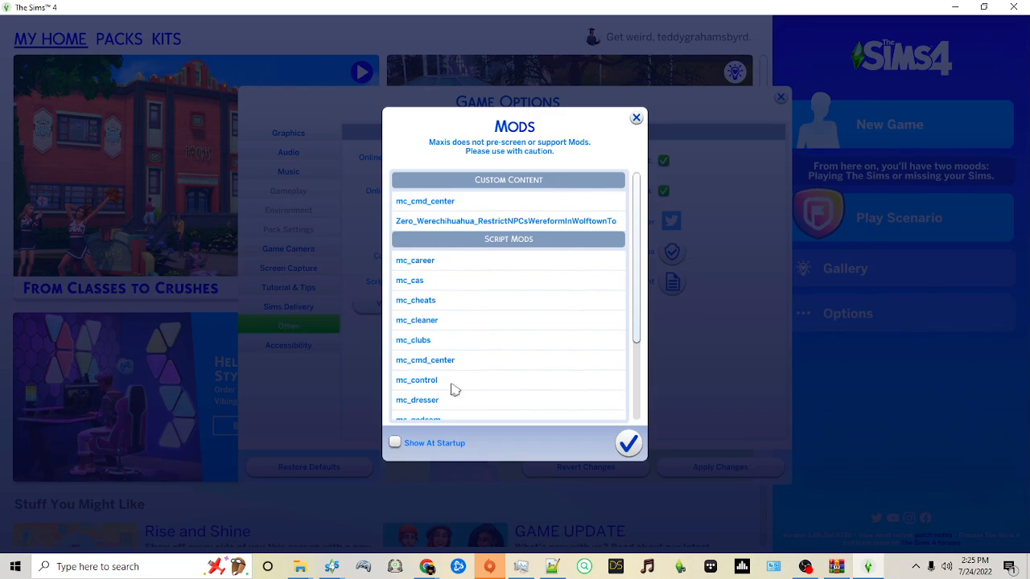
pyautogui.scroll(-3)
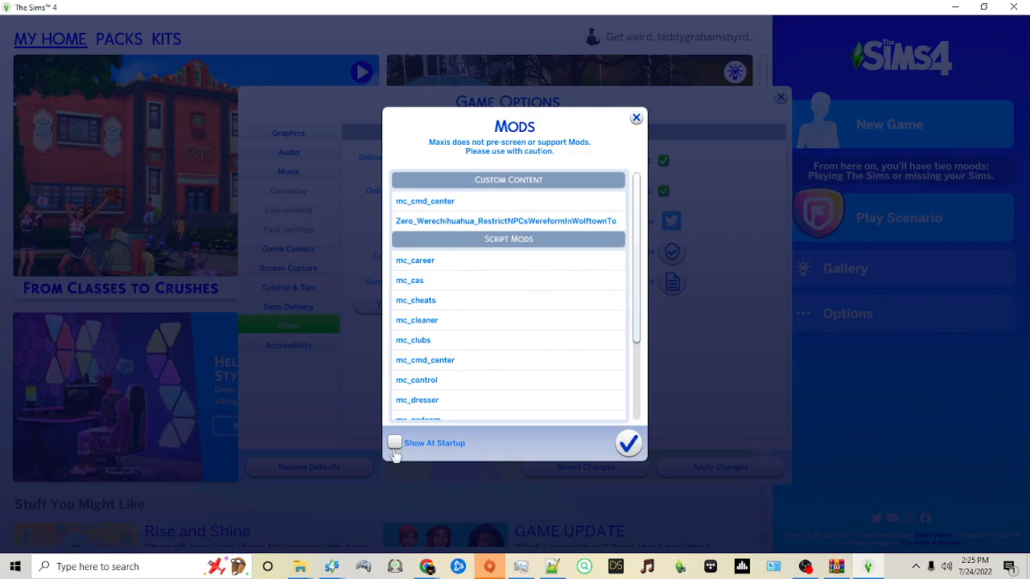
pyautogui.moveTo(522, 461)
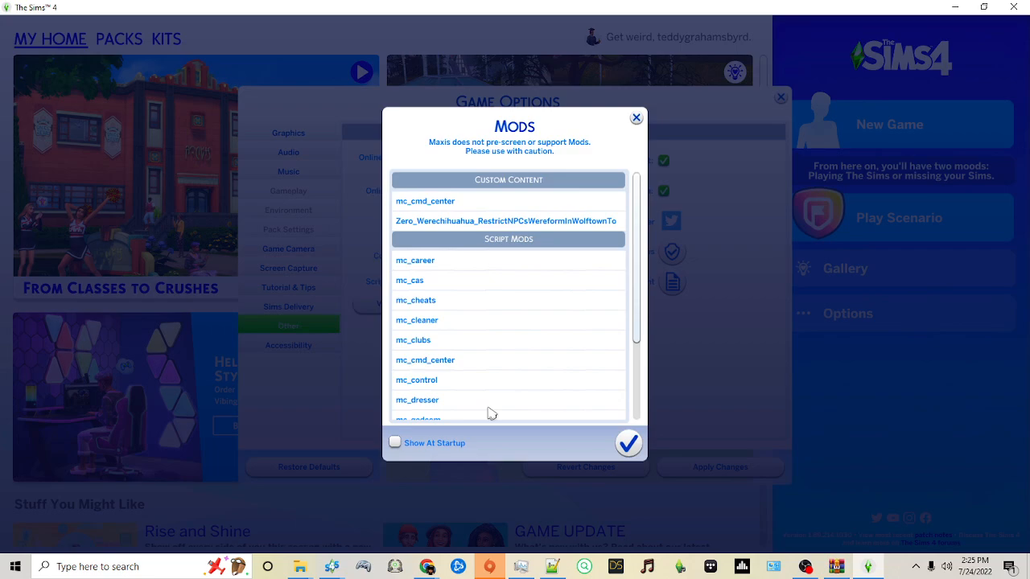
pyautogui.moveTo(425, 460)
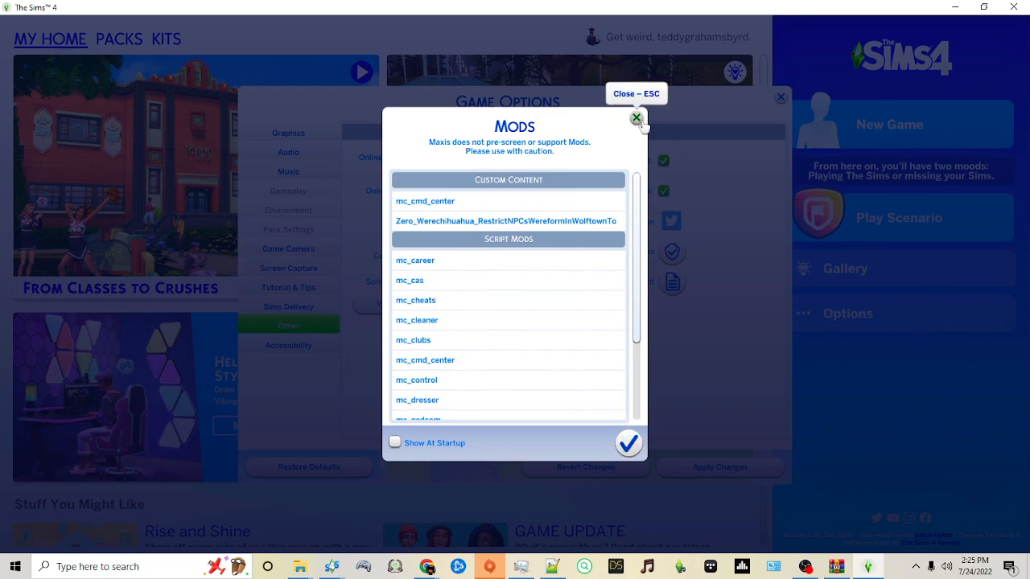
pyautogui.click(638, 117)
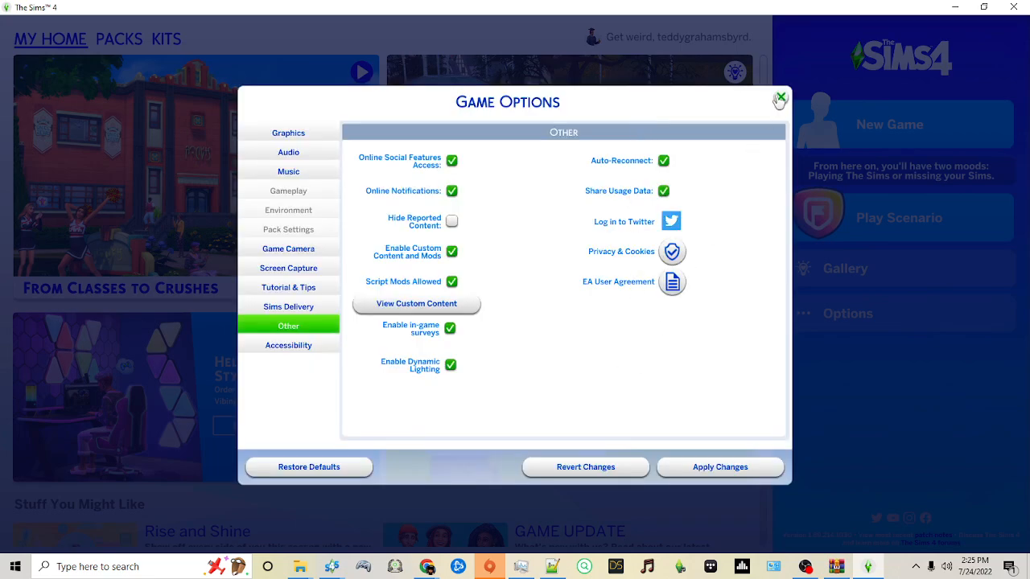
pyautogui.moveTo(778, 98)
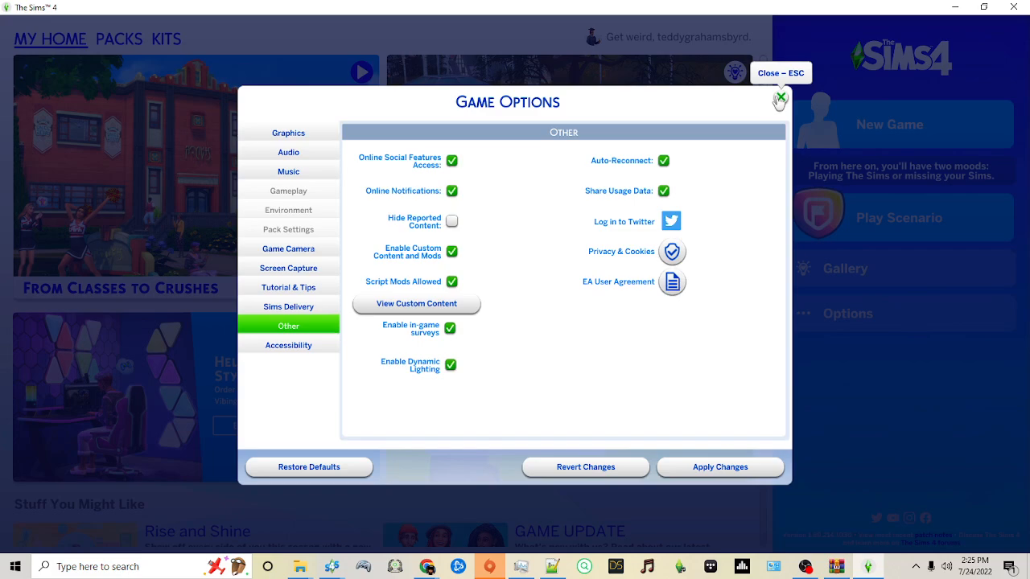